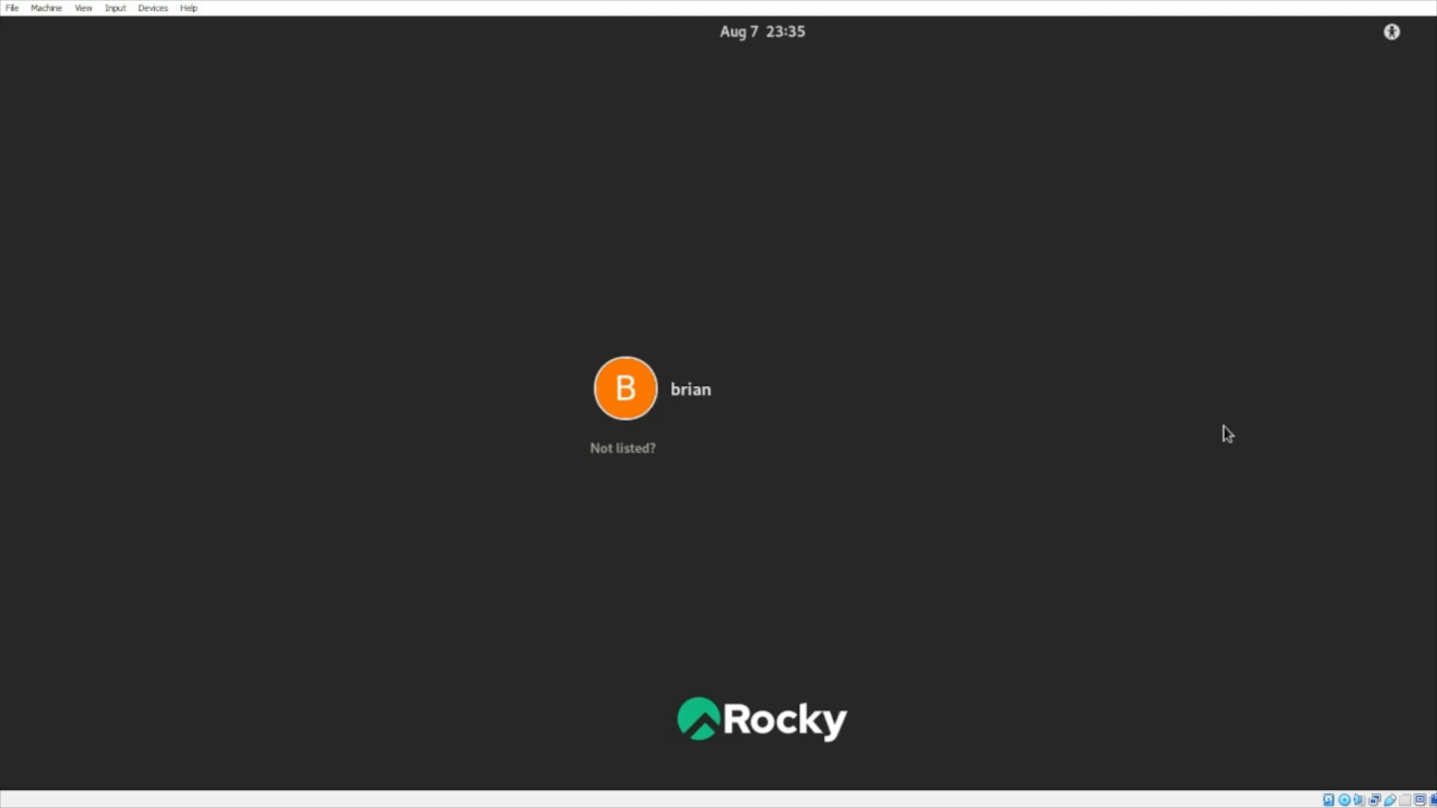
{"action": "mouse_move", "coordinate": [658, 463]}
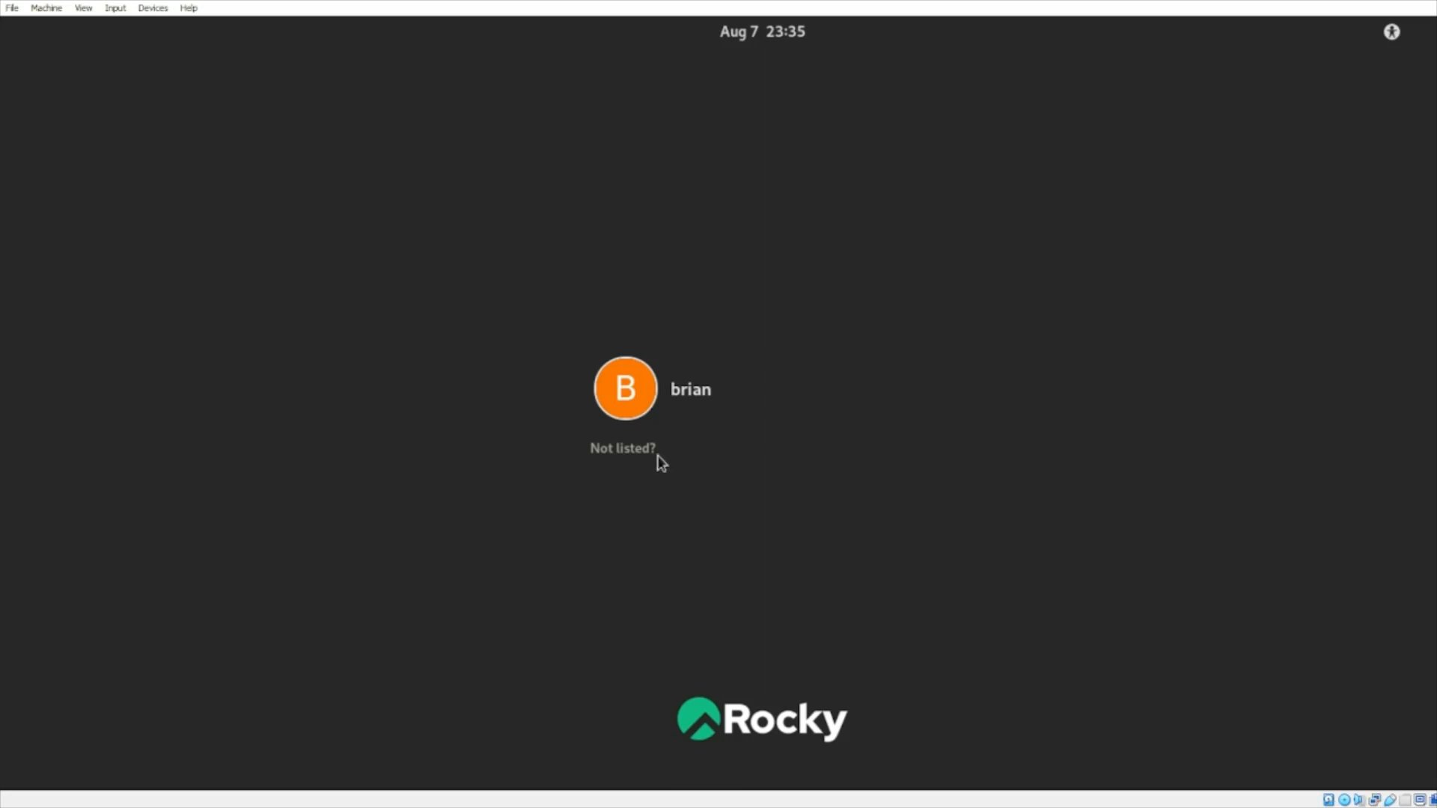
Step: Choose 'Not listed?' and enter root as the username to sign in
{"action": "left_click", "coordinate": [619, 449]}
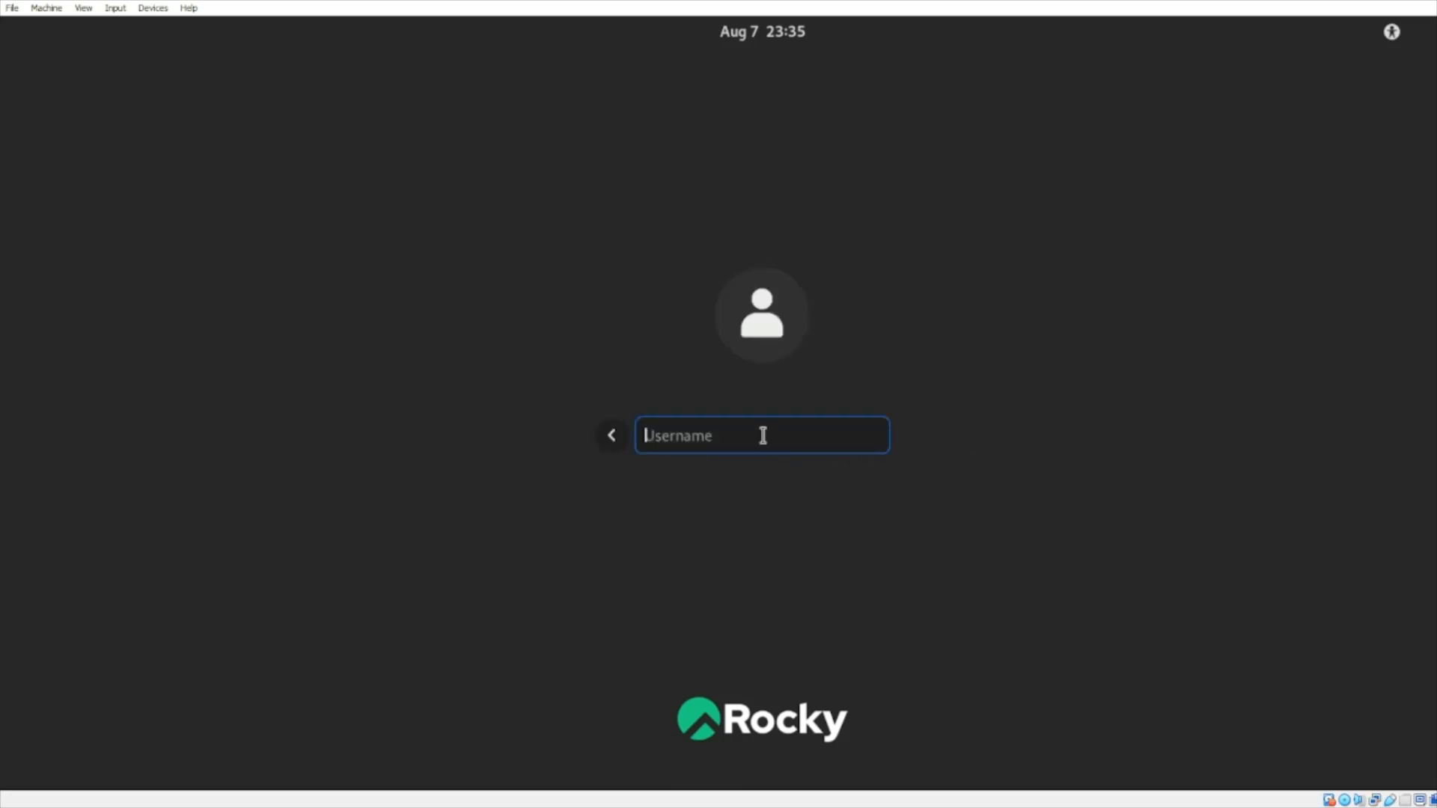
{"action": "type", "text": "root"}
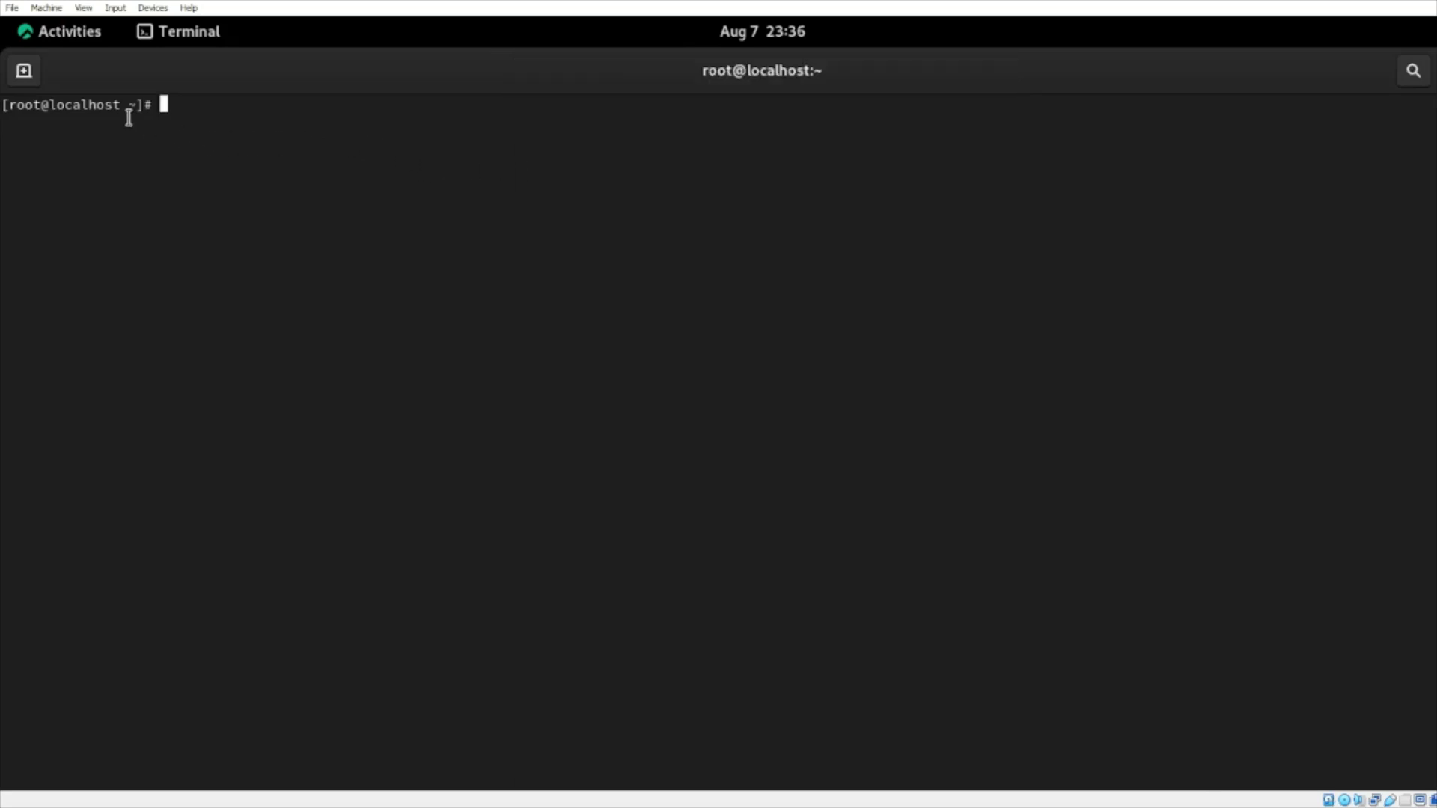
{"action": "mouse_move", "coordinate": [37, 112]}
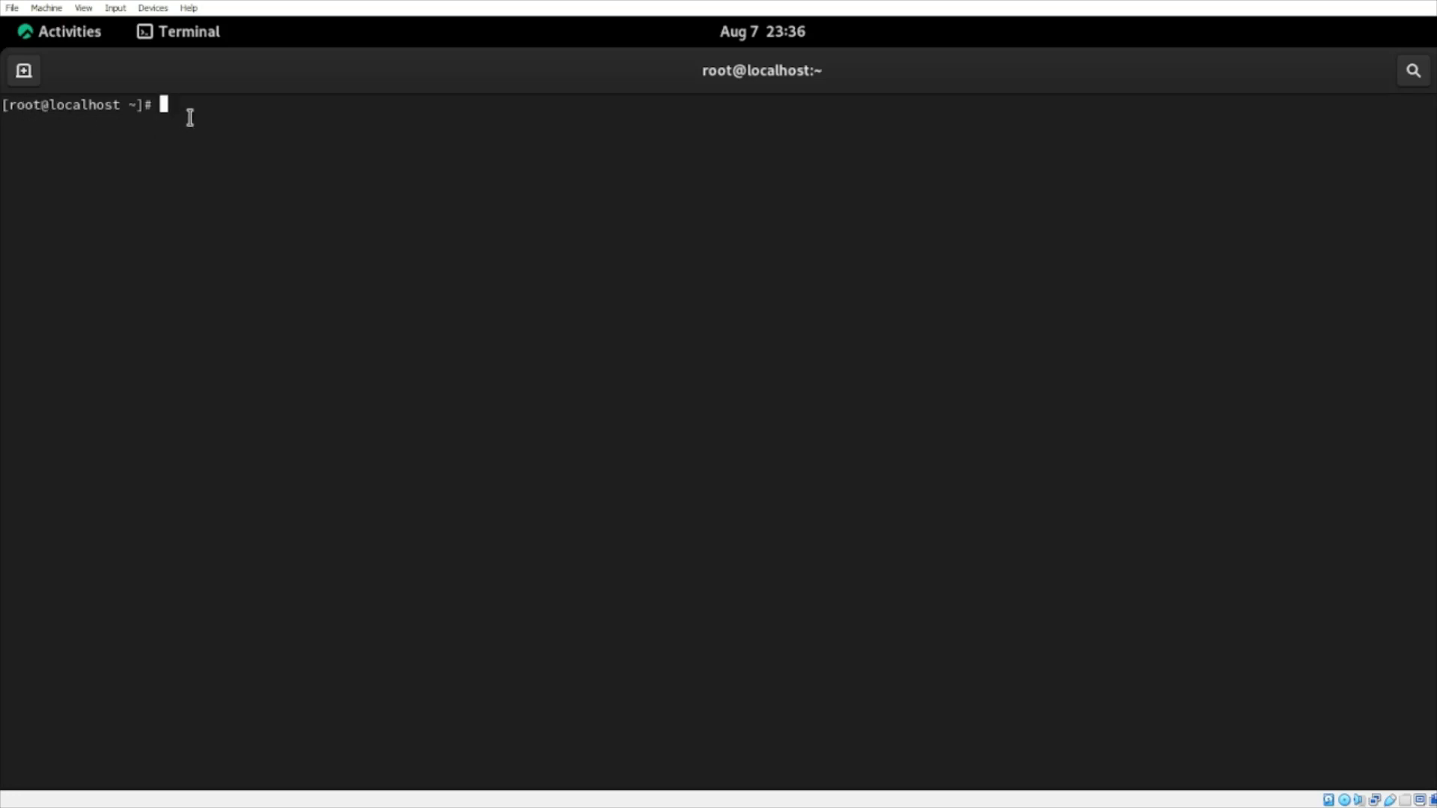
Step: Run whoami, which reports the current user as root
{"action": "type", "text": "w"}
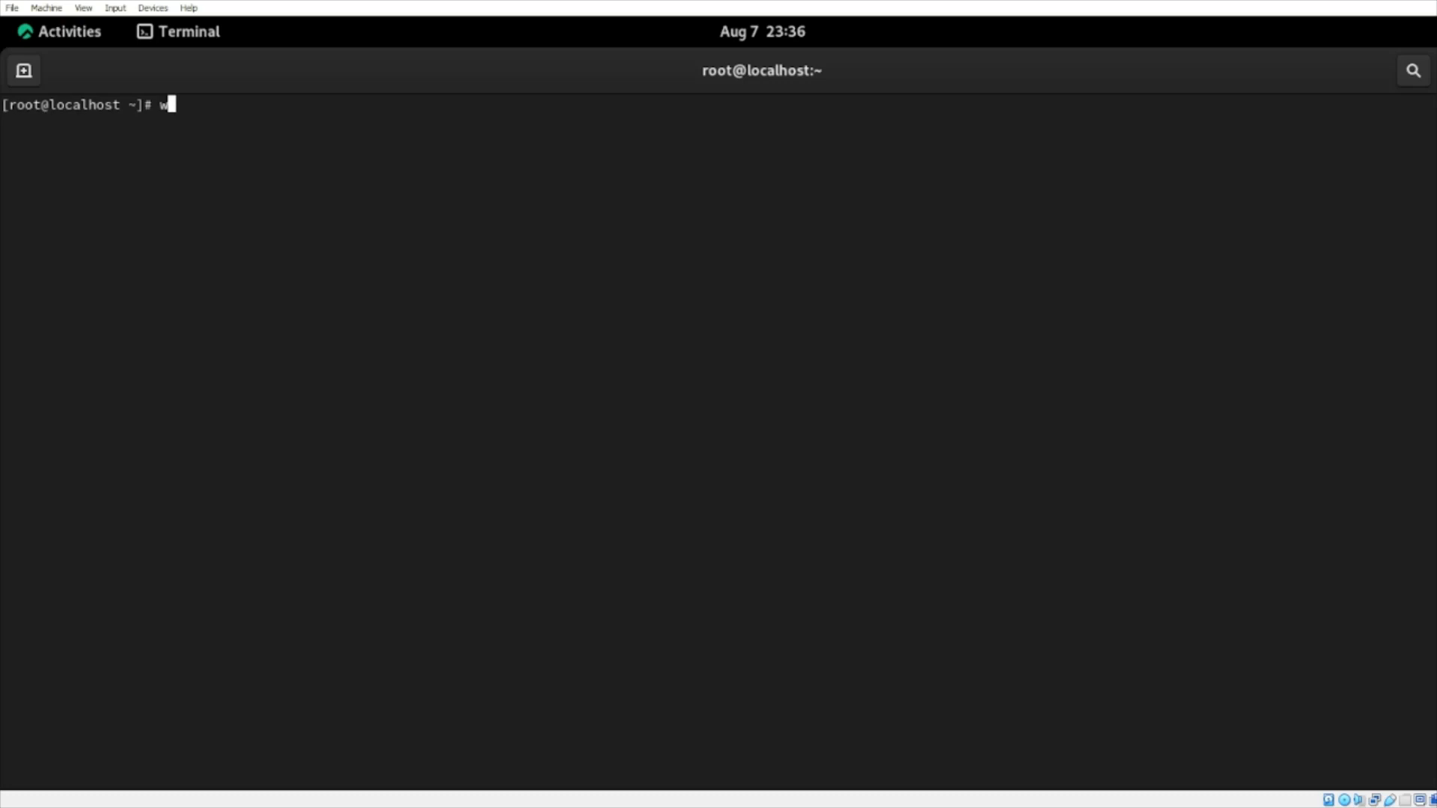
{"action": "type", "text": "hoami"}
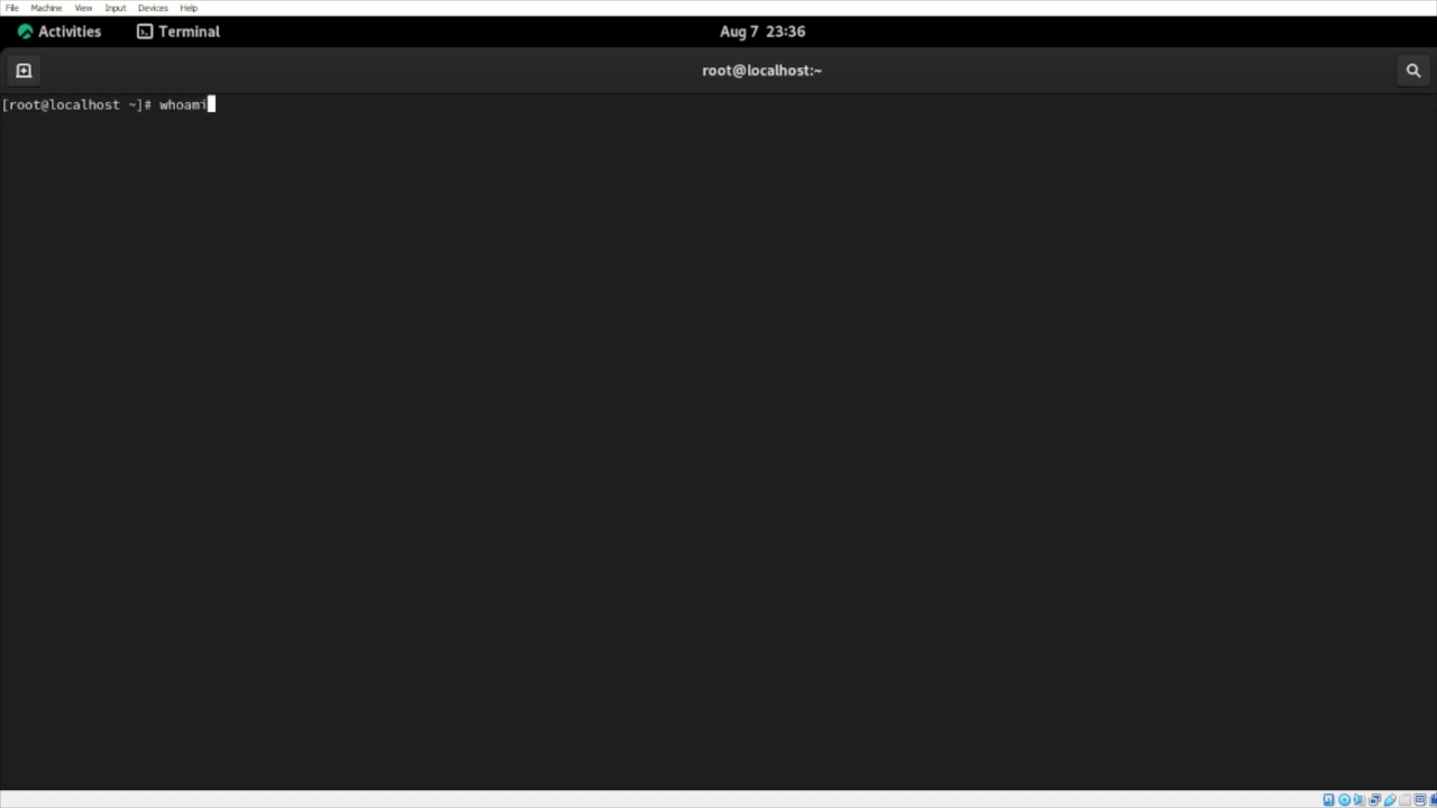
{"action": "key", "text": "Return"}
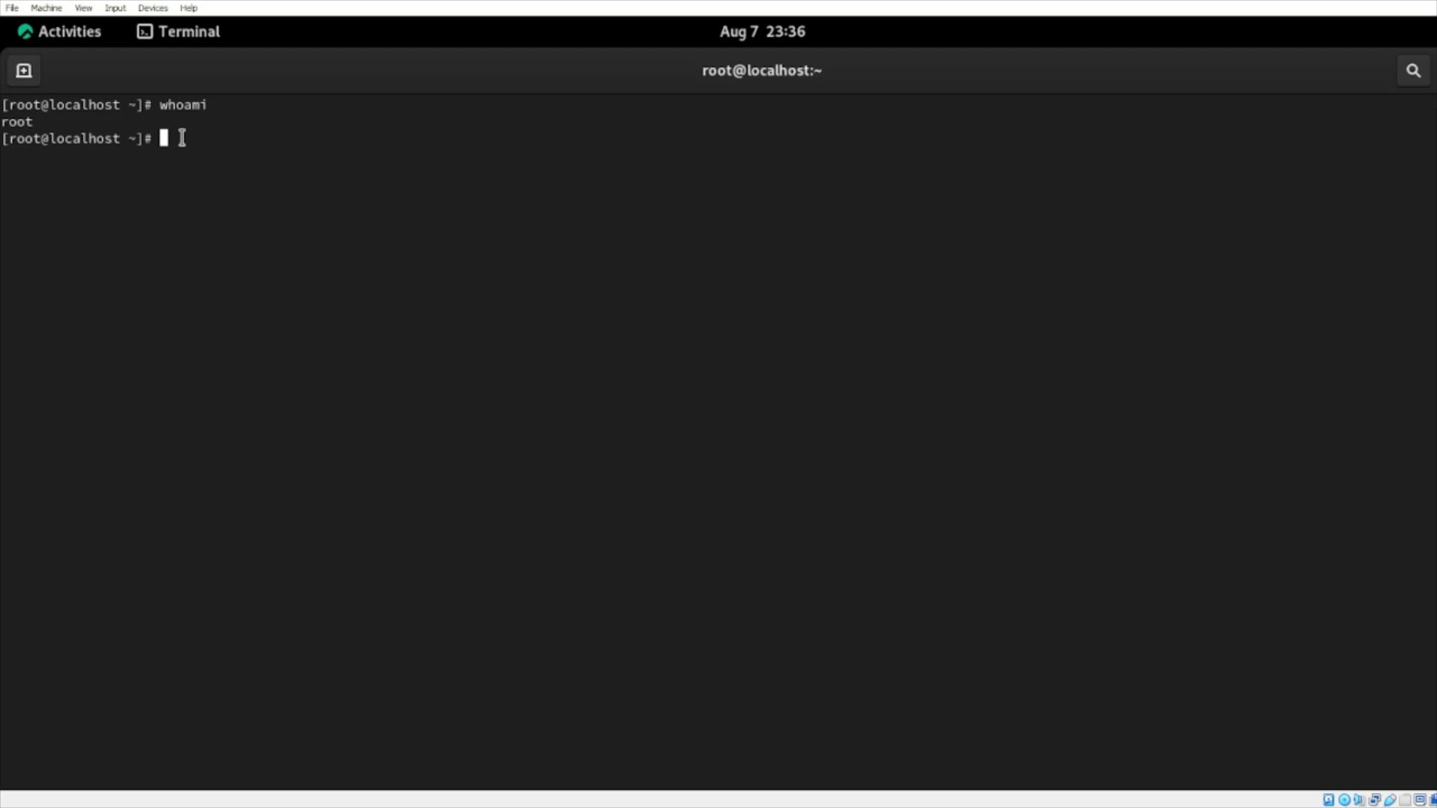
Step: Switch to user brian with su brian and start whoami to verify
{"action": "type", "text": "su"}
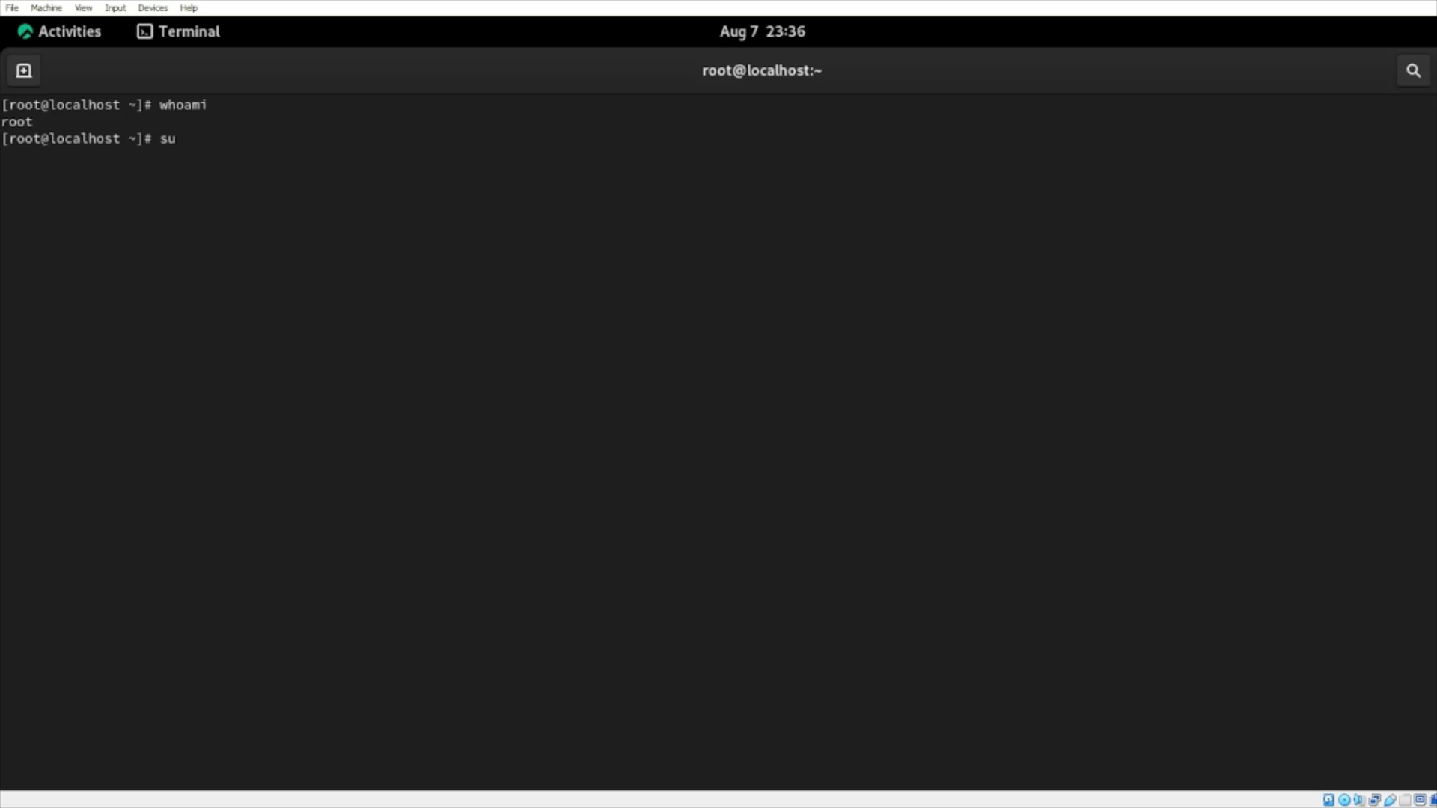
{"action": "type", "text": "brian"}
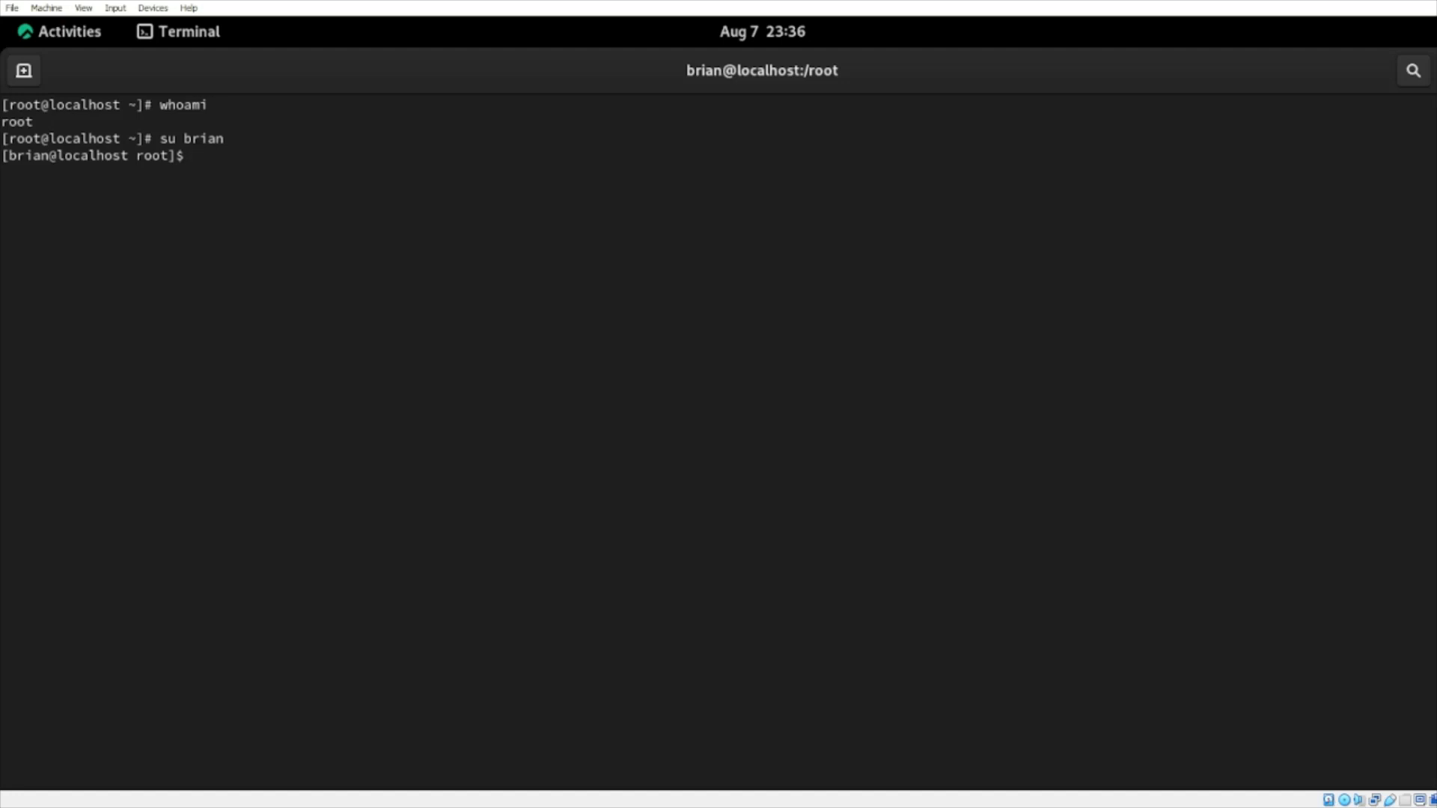
{"action": "type", "text": "whoami"}
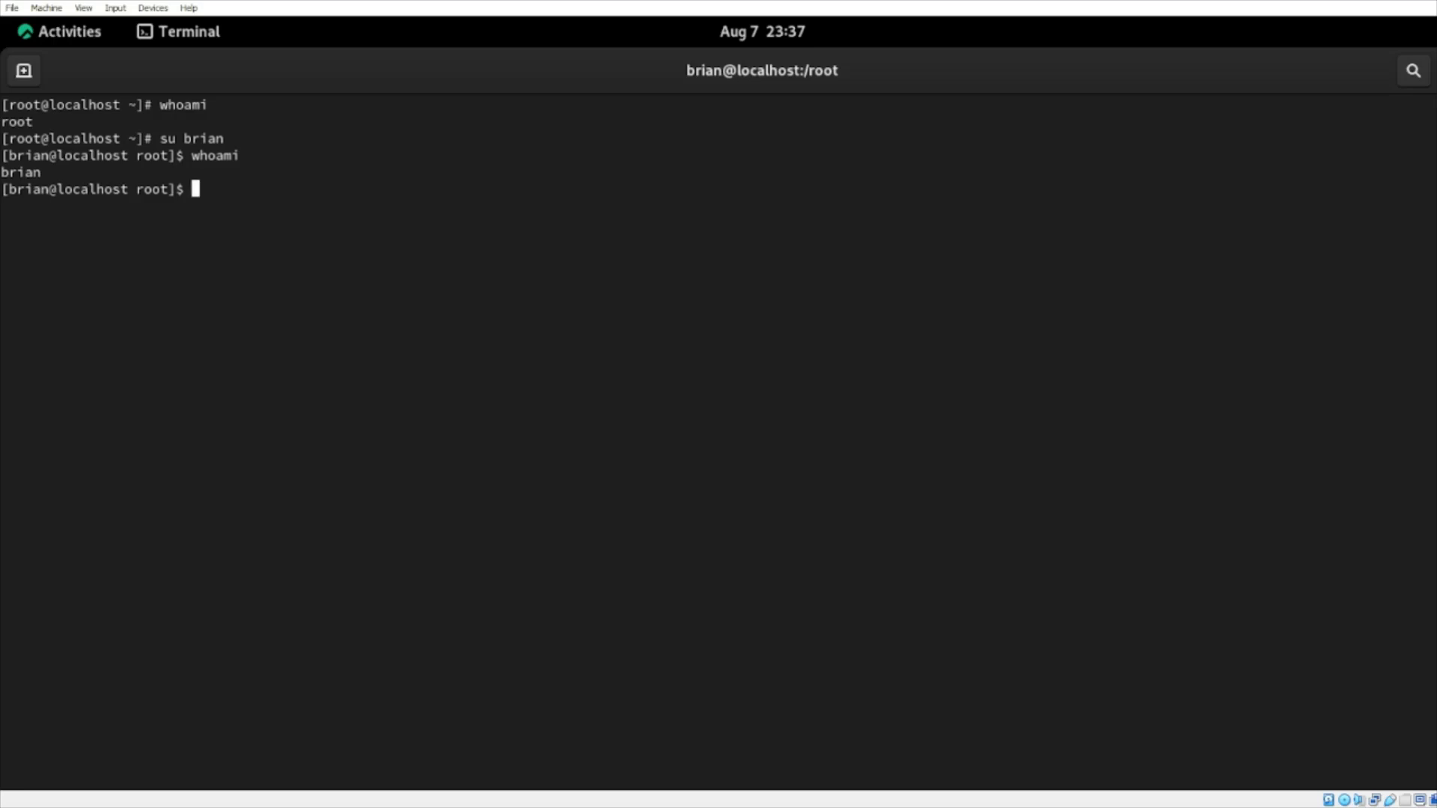
Step: Run su - from brian and submit the root password at the prompt
{"action": "type", "text": "su -"}
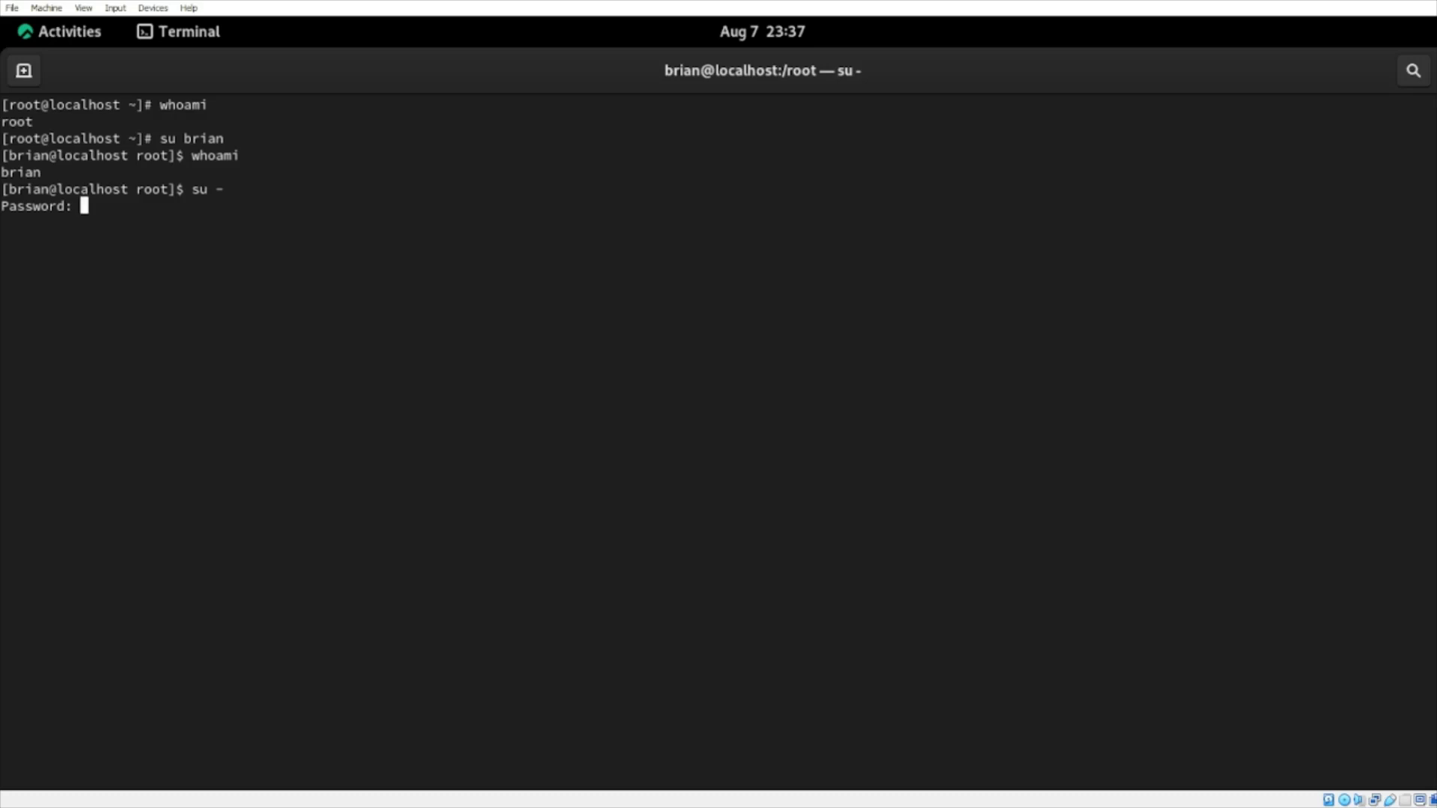
{"action": "key", "text": "Enter"}
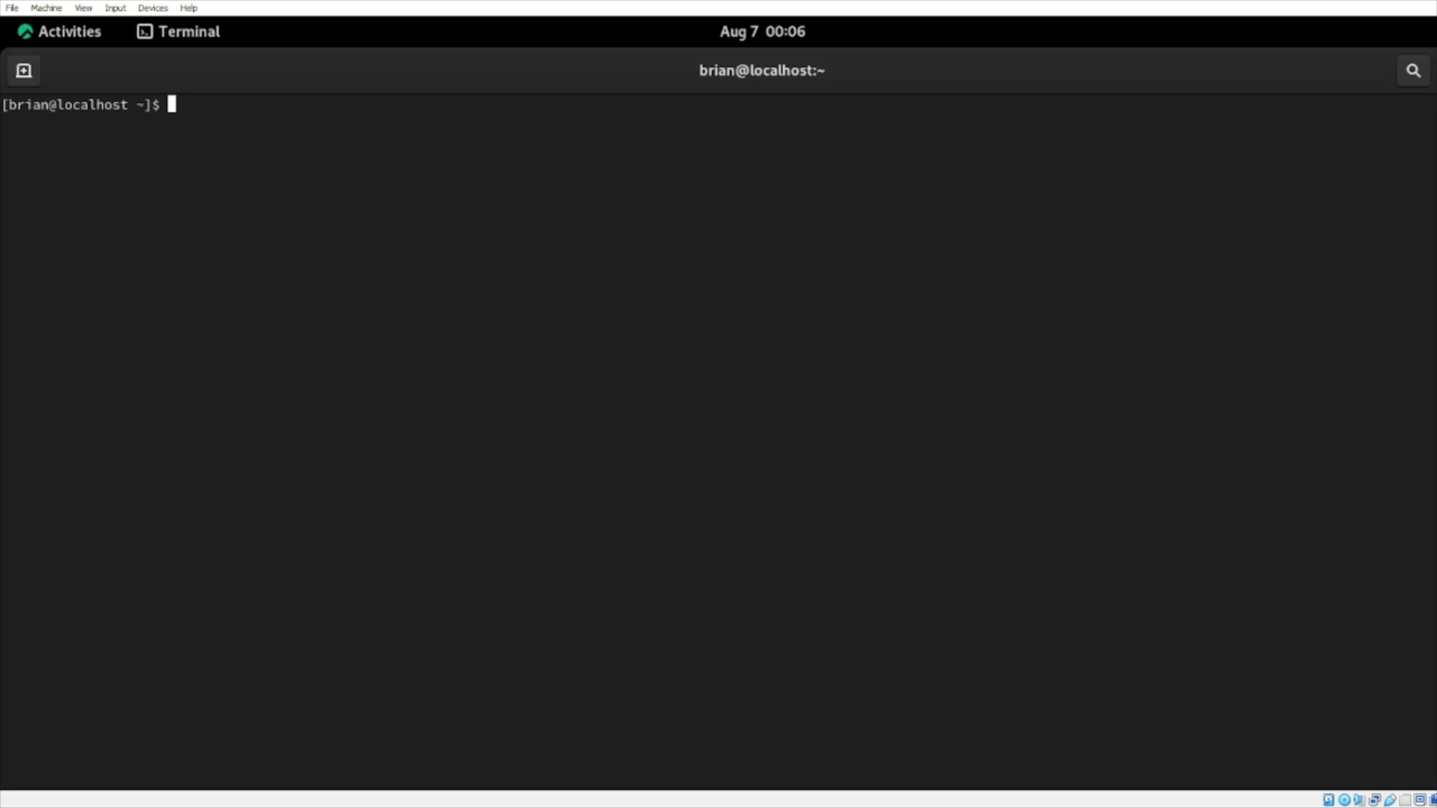
Step: Show /home/brian with pwd, cd to /, and confirm / with pwd
{"action": "type", "text": "pwd"}
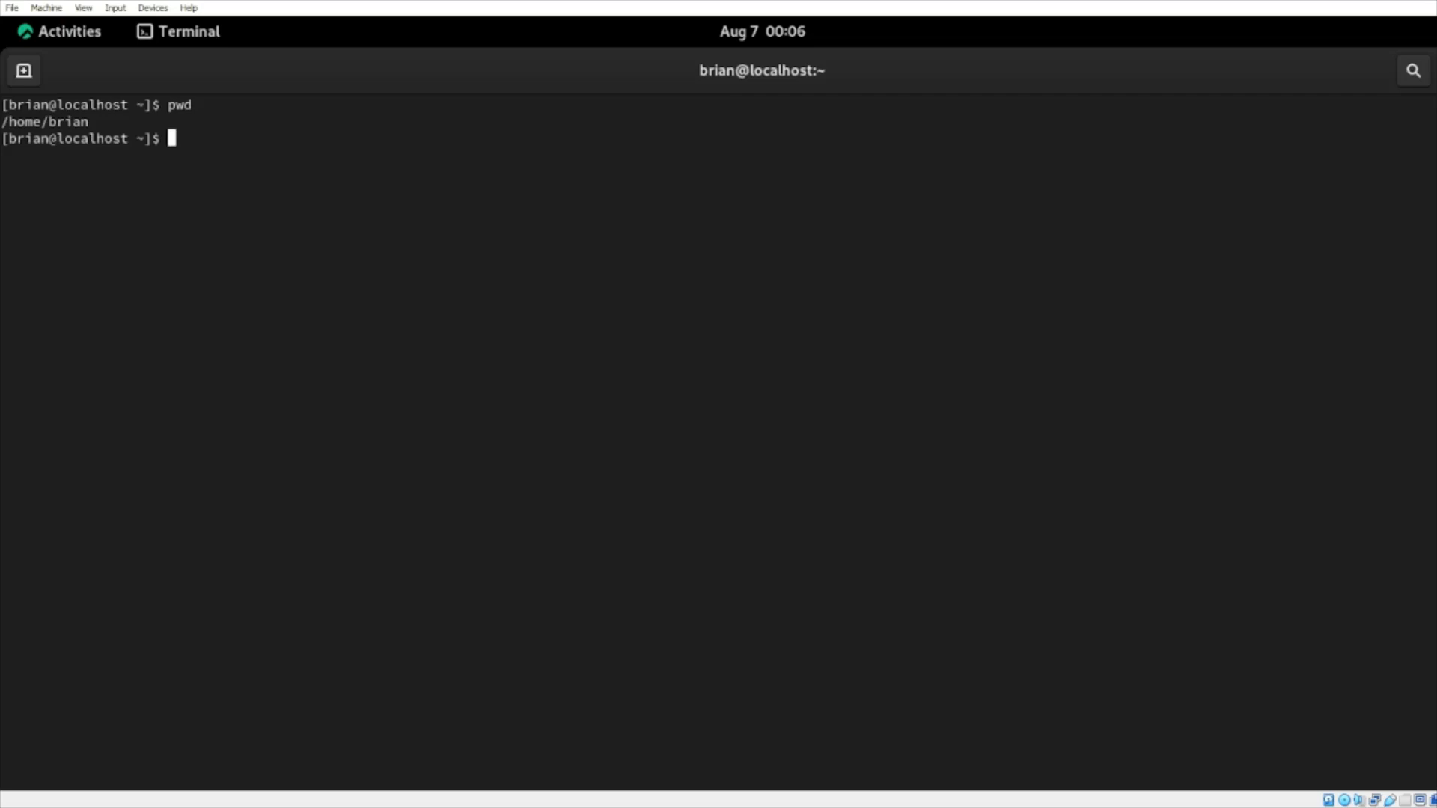
{"action": "type", "text": "cd"}
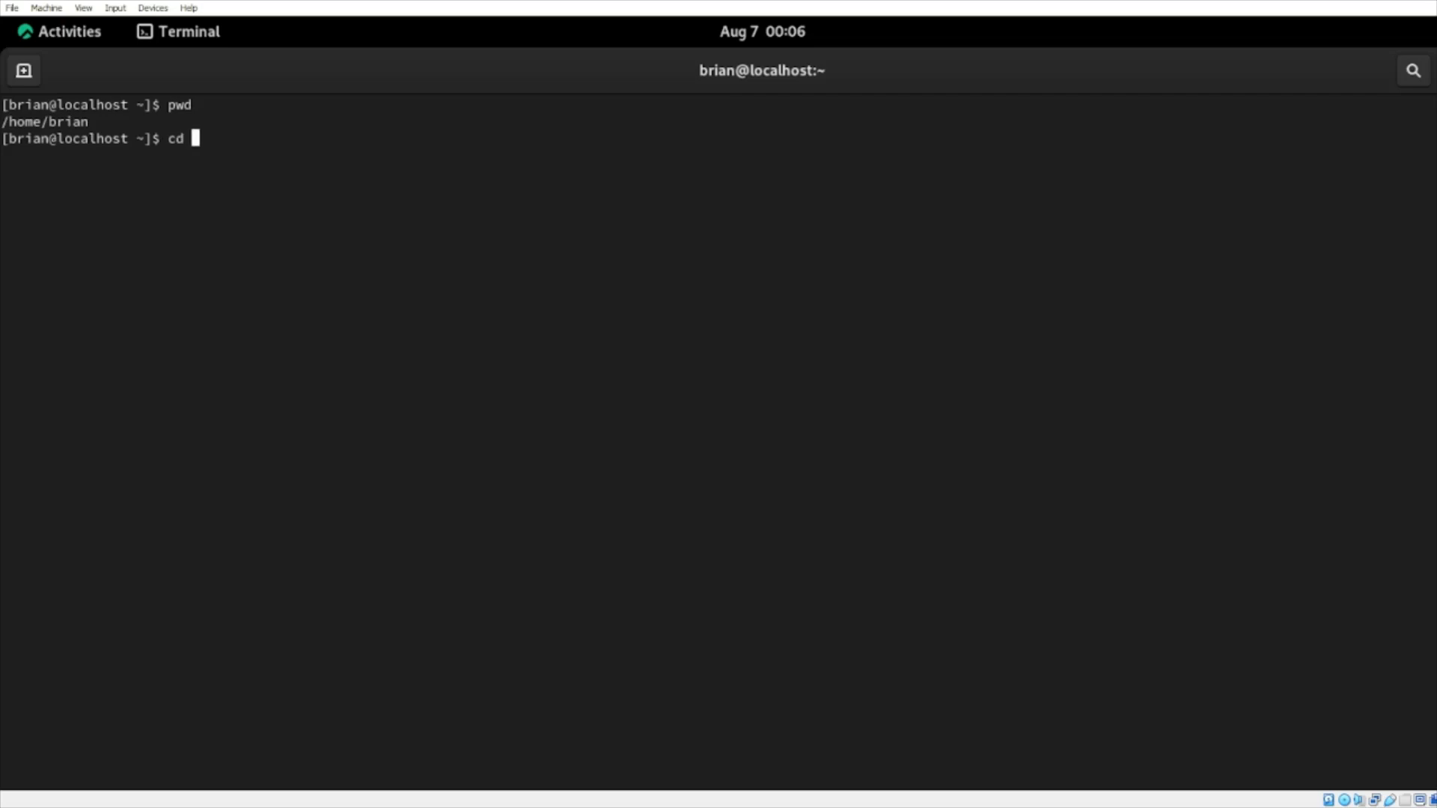
{"action": "type", "text": "/"}
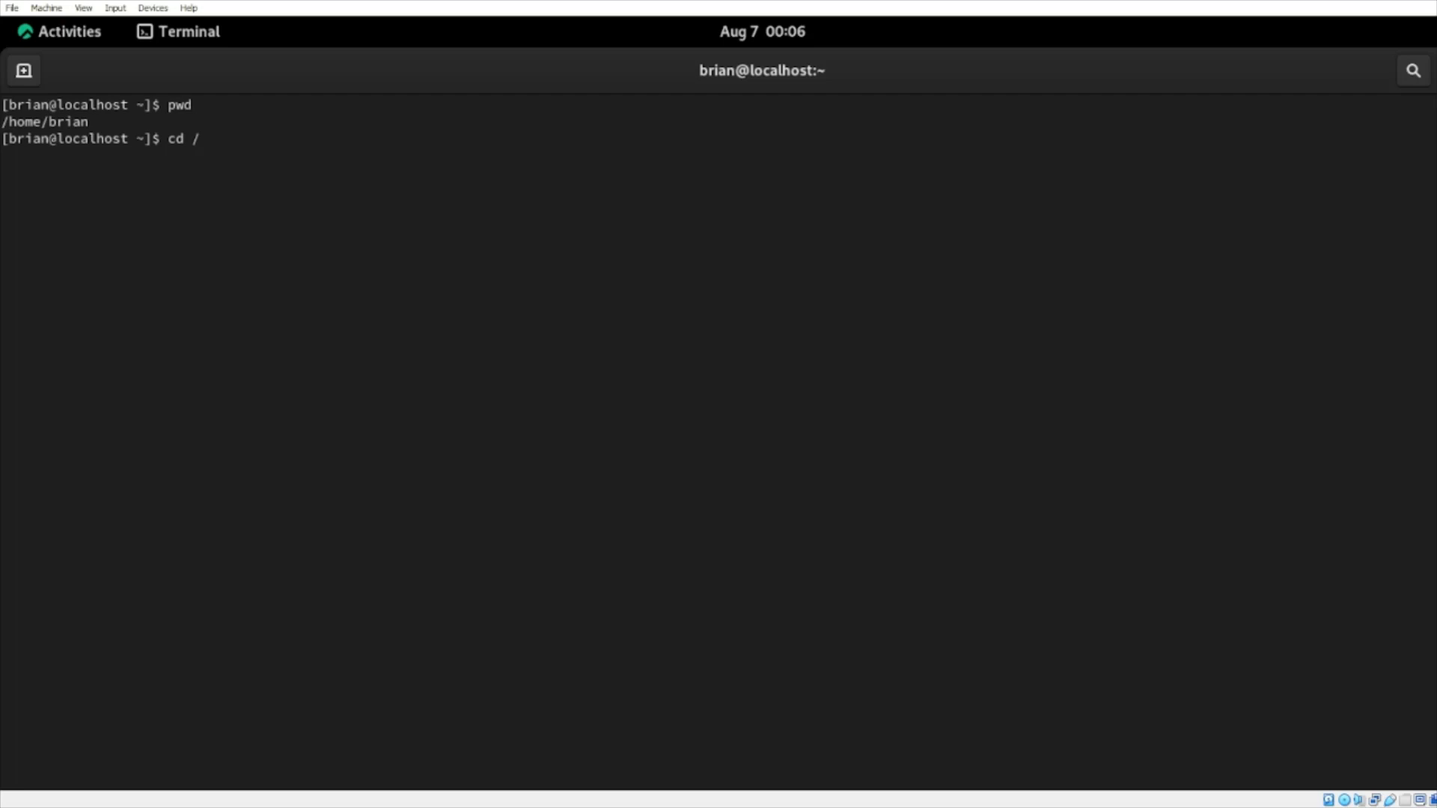
{"action": "key", "text": "Return"}
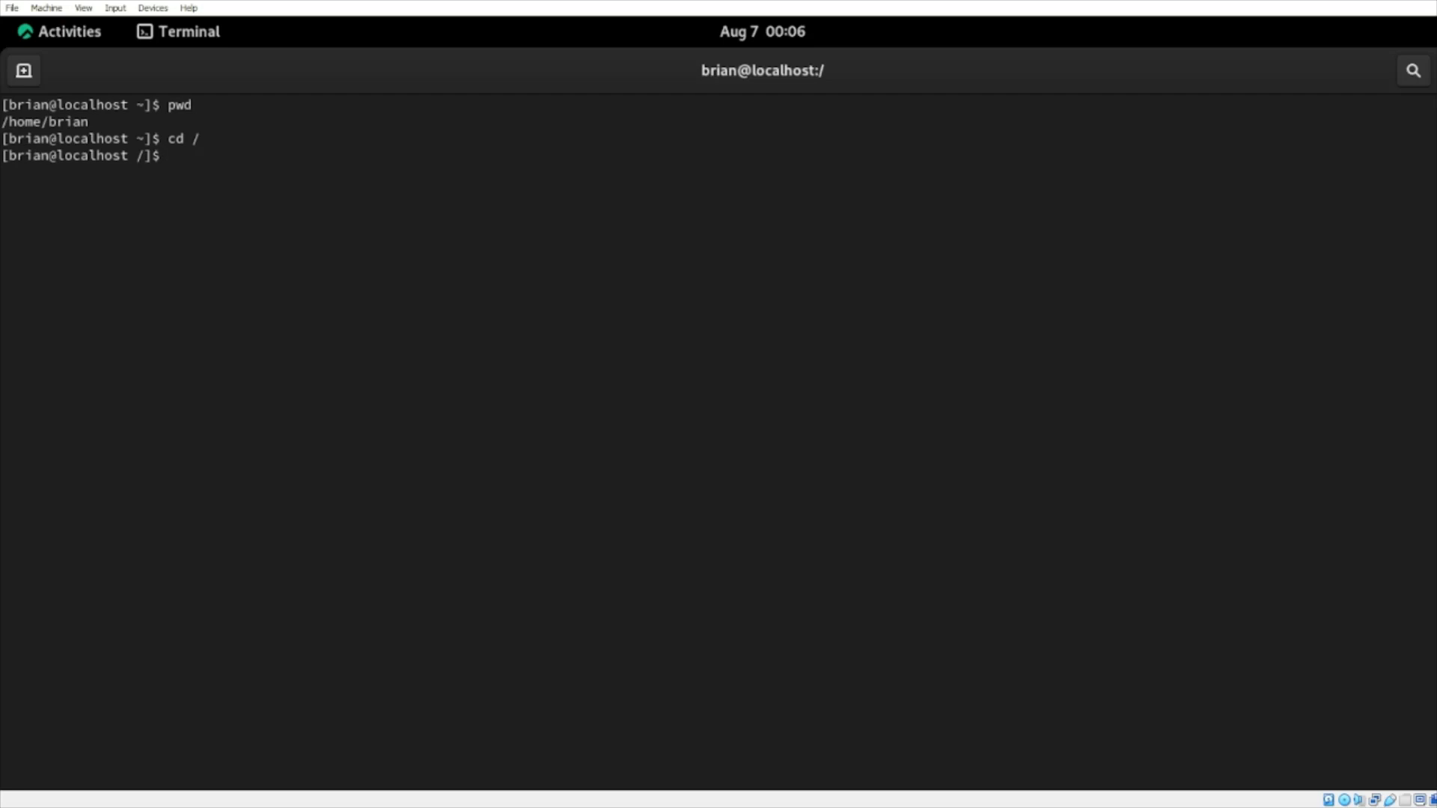
{"action": "type", "text": "pwd"}
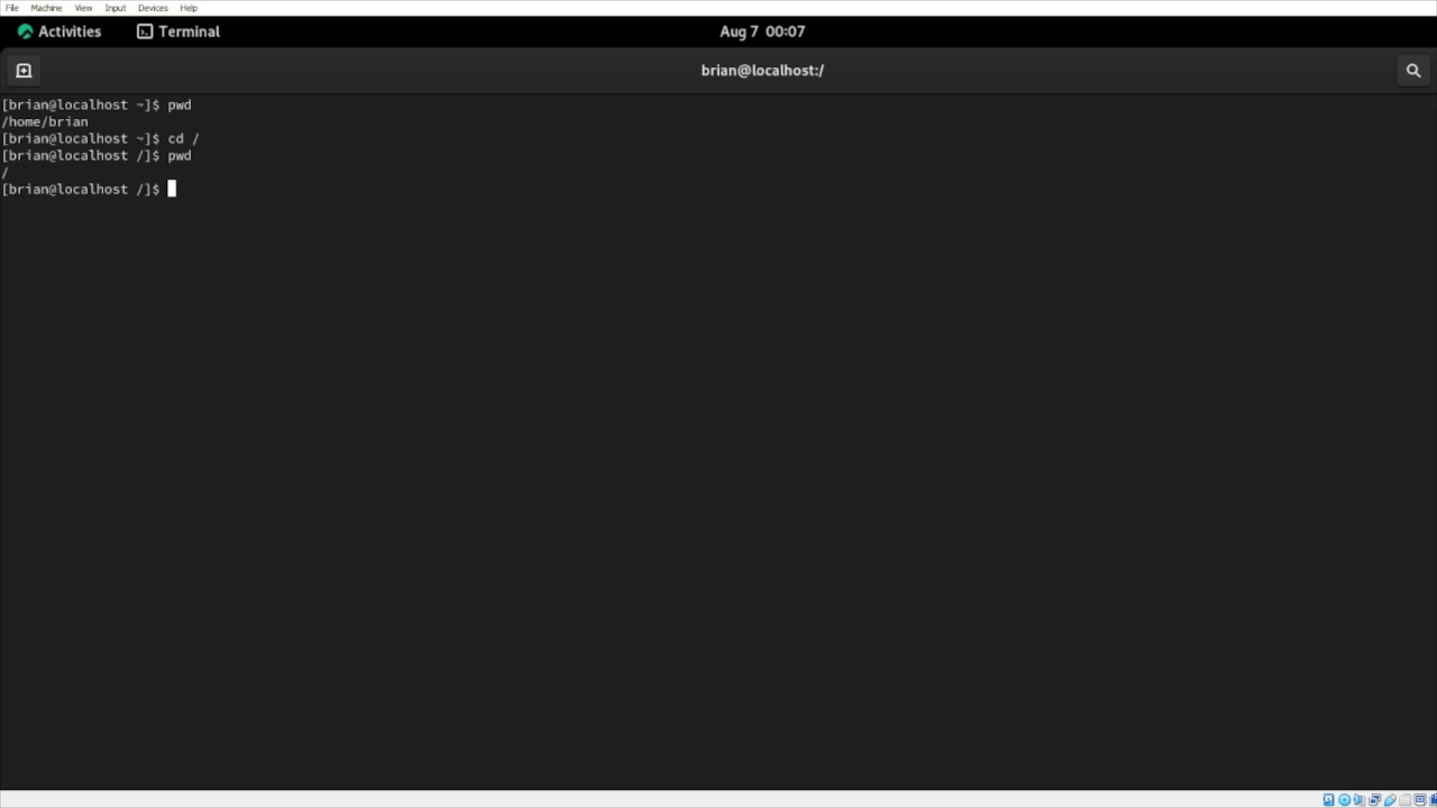
Step: From /, list and descend into /boot and /boot/loader, listing their contents
{"action": "type", "text": "cd /"}
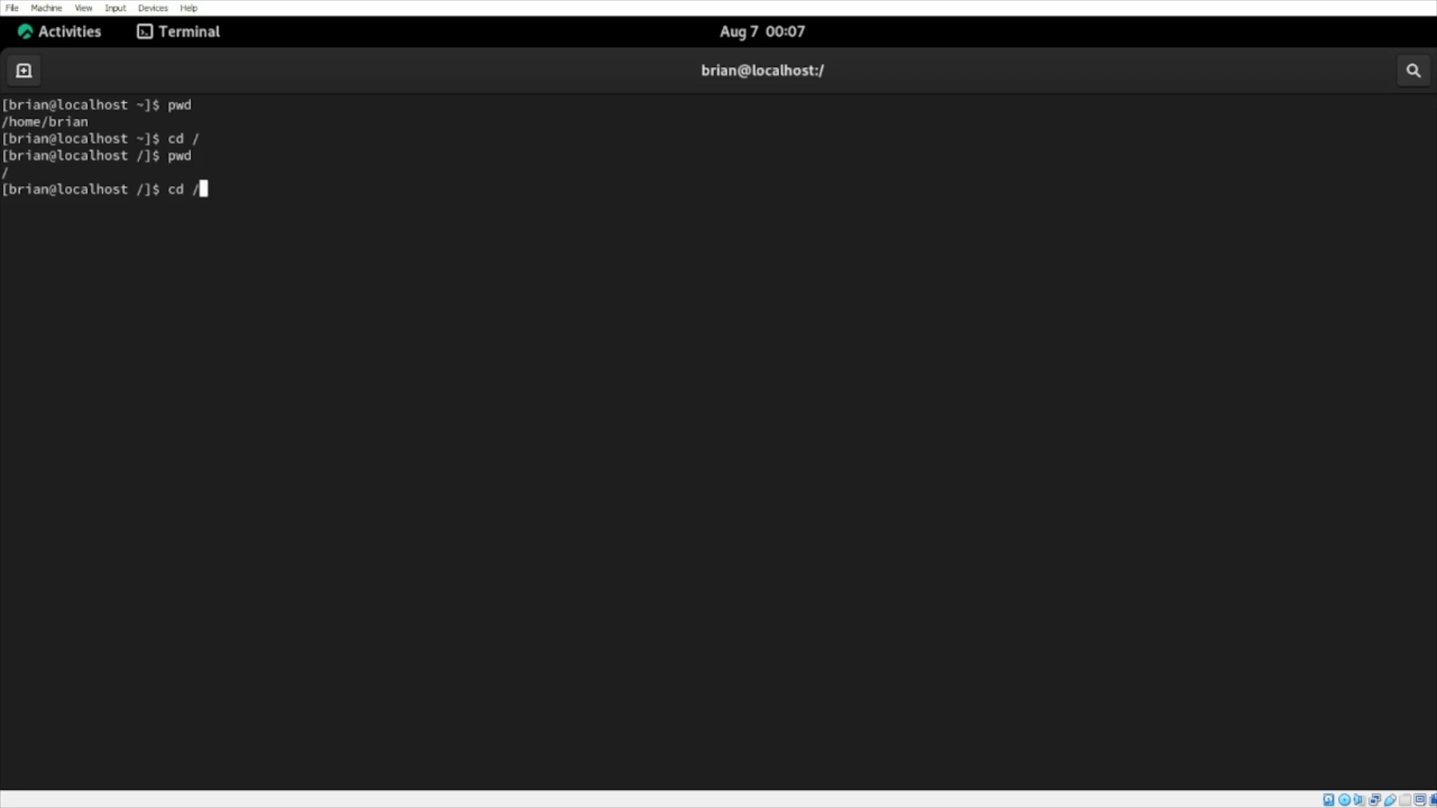
{"action": "type", "text": "ls"}
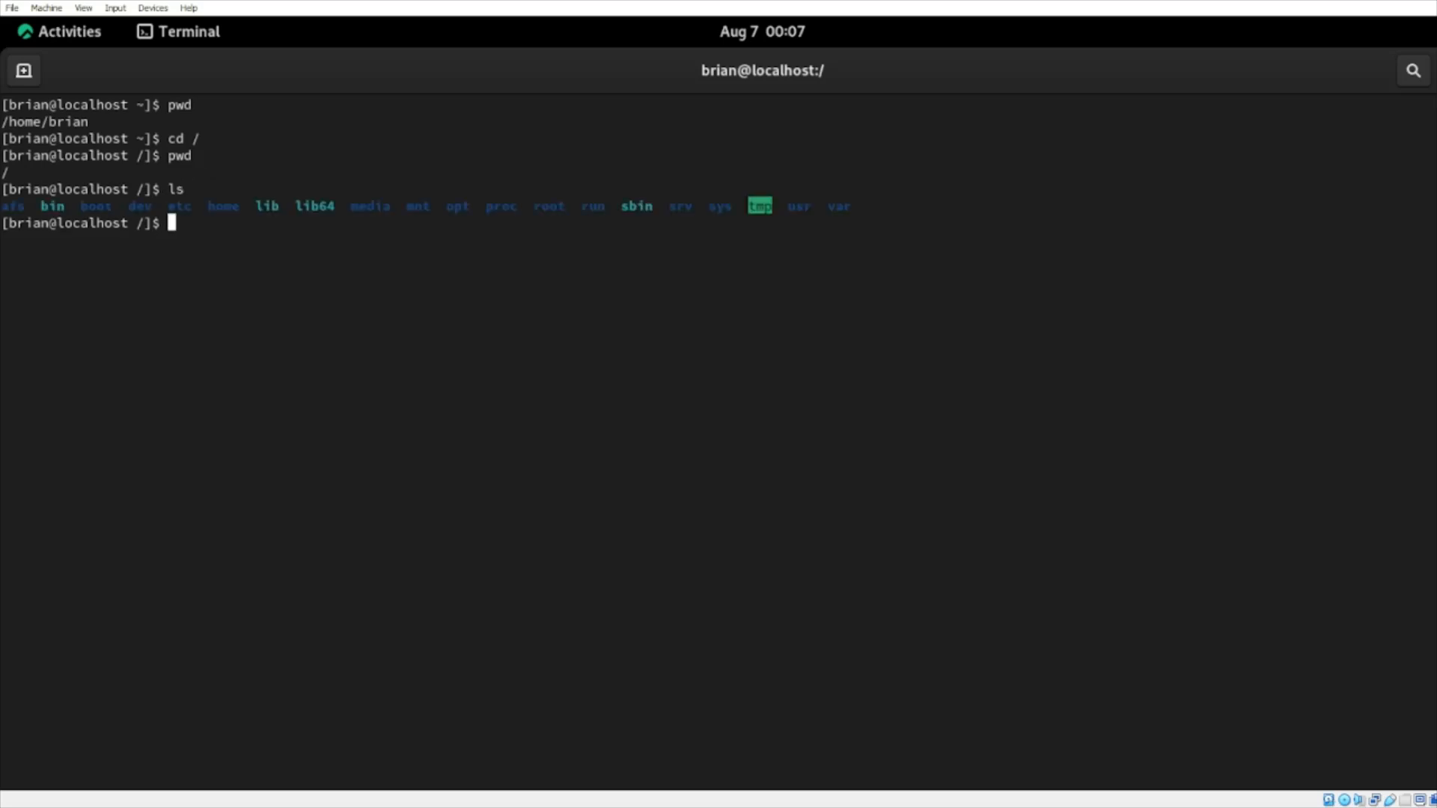
{"action": "type", "text": "cd boot"}
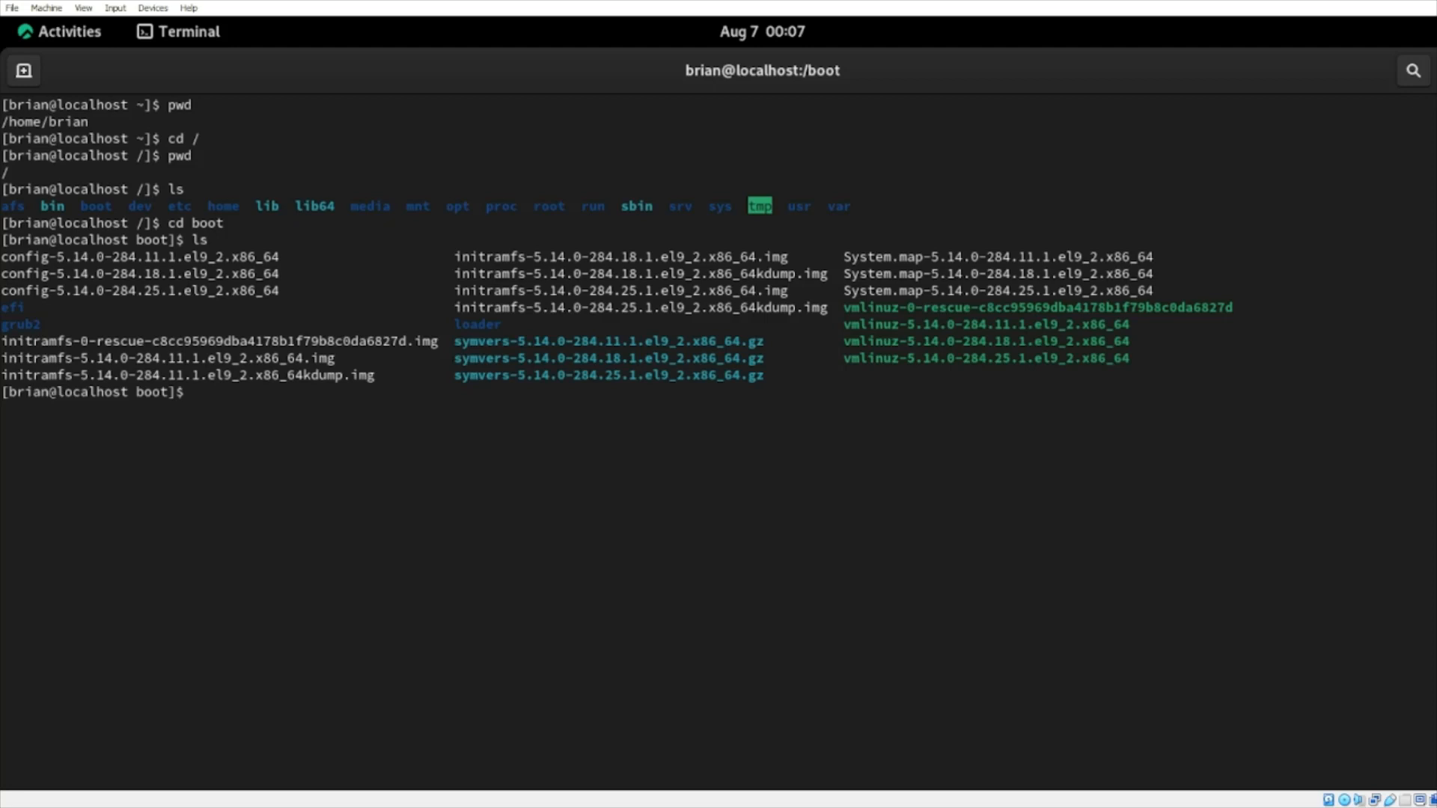
{"action": "type", "text": "cd loader/"}
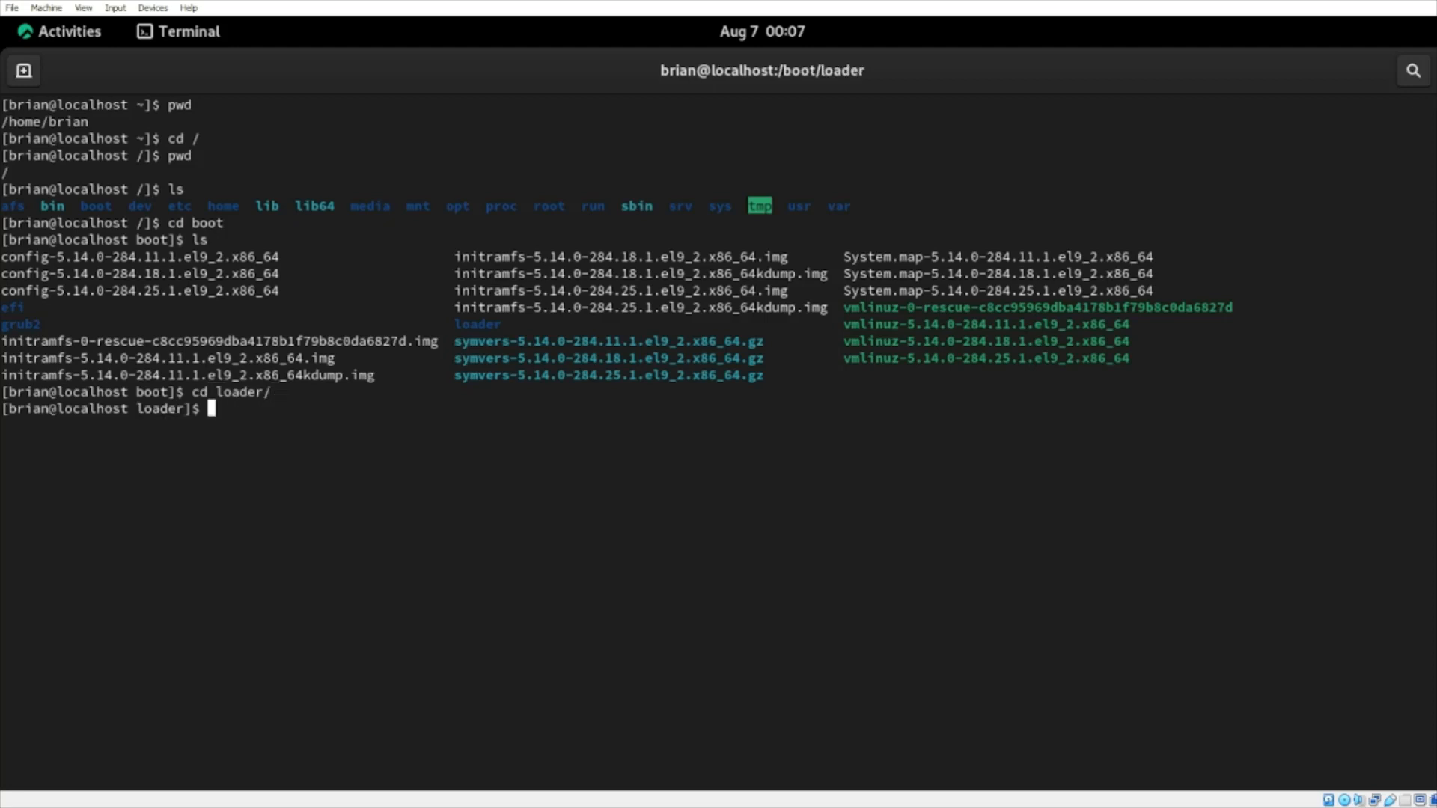
{"action": "type", "text": "ls"}
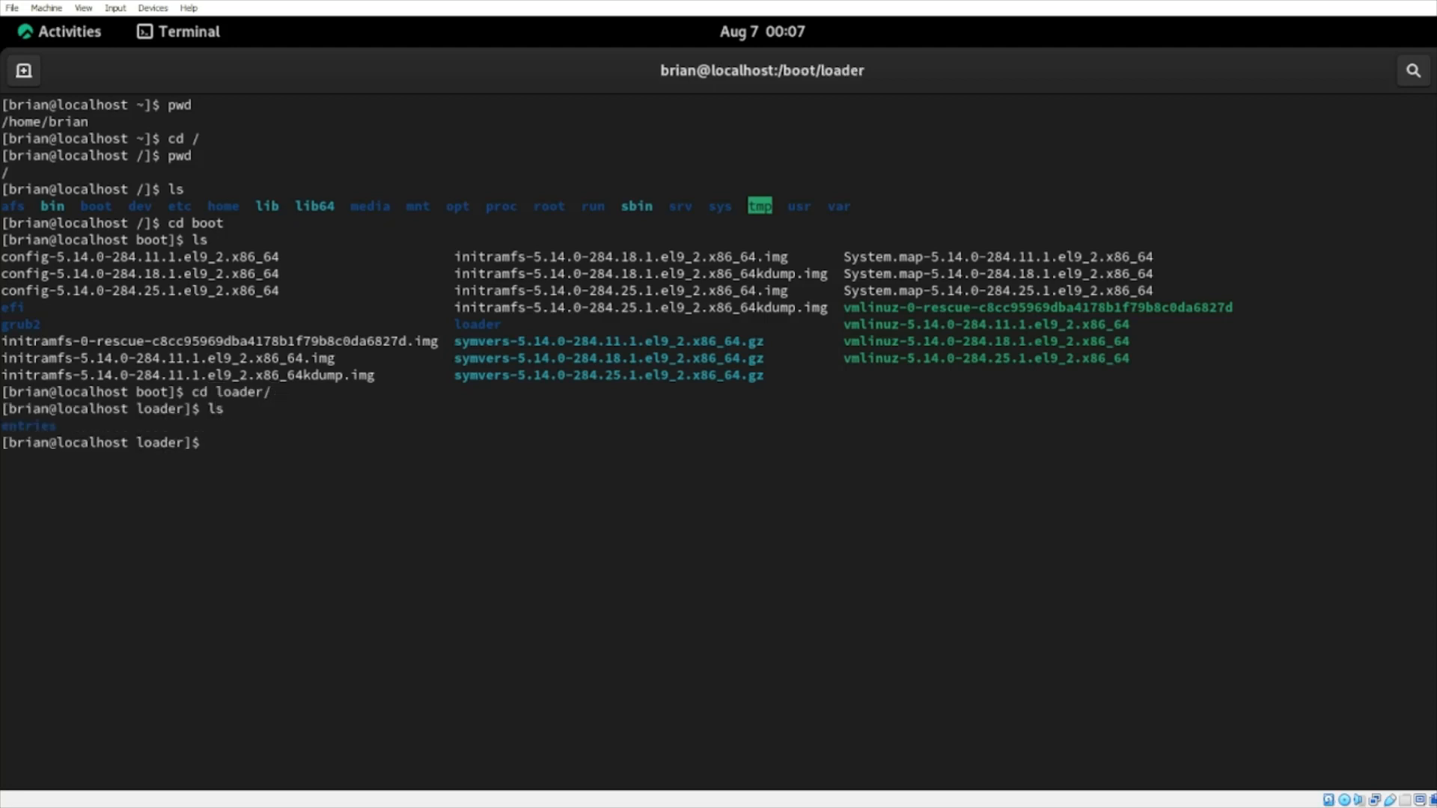
Step: Attempt cd entries/ (permission denied), check pwd, then return to / with cd /
{"action": "type", "text": "cd"}
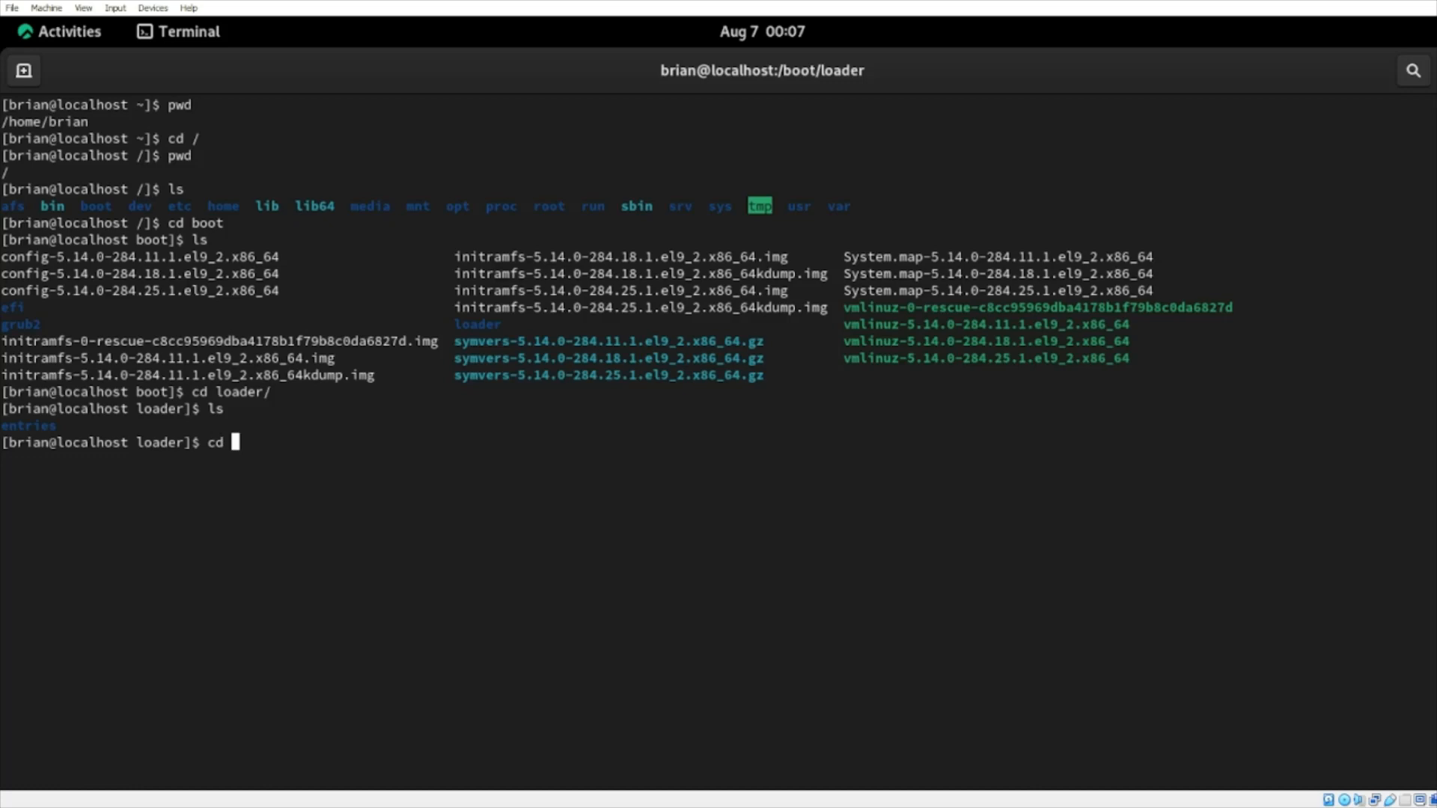
{"action": "type", "text": "entries/"}
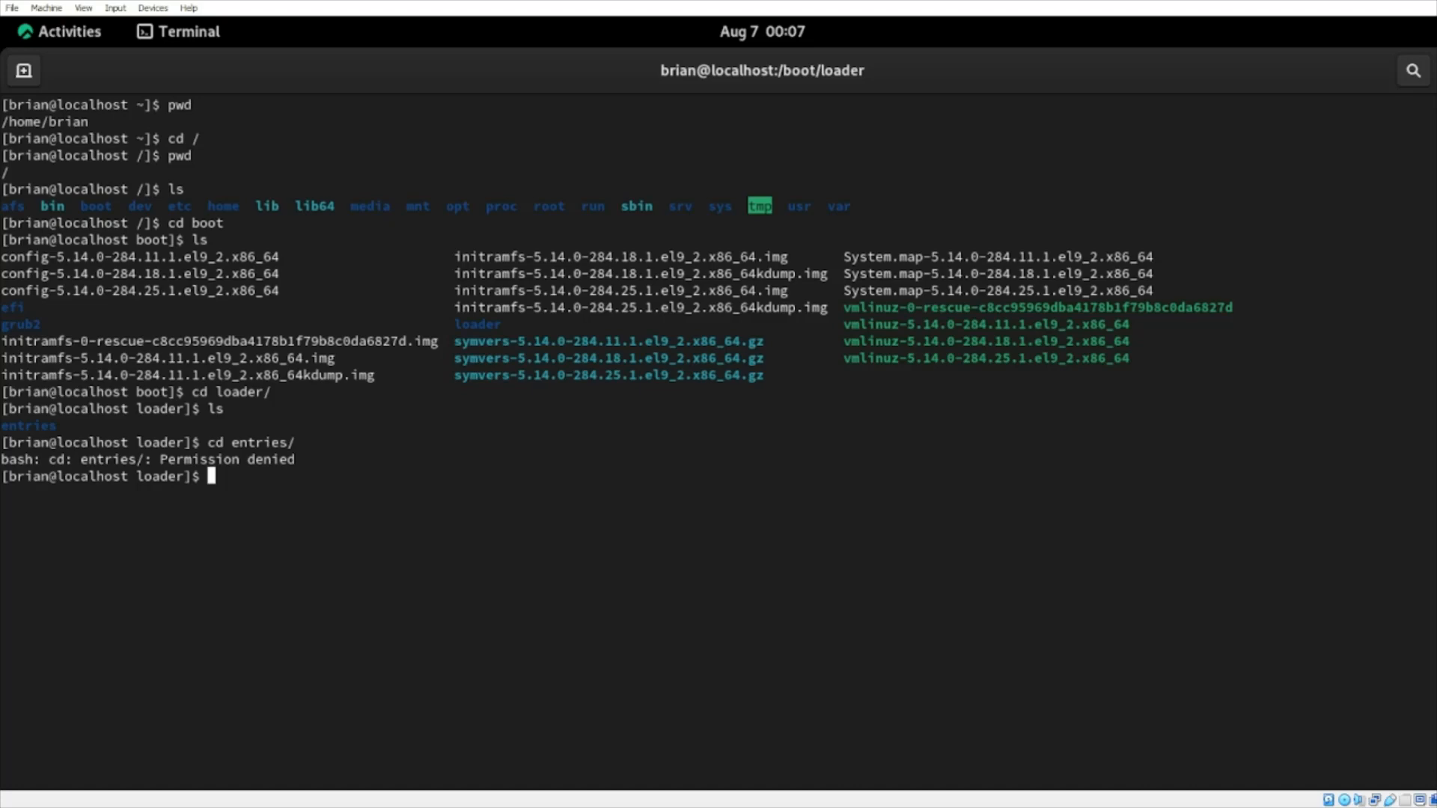
{"action": "type", "text": "pwd"}
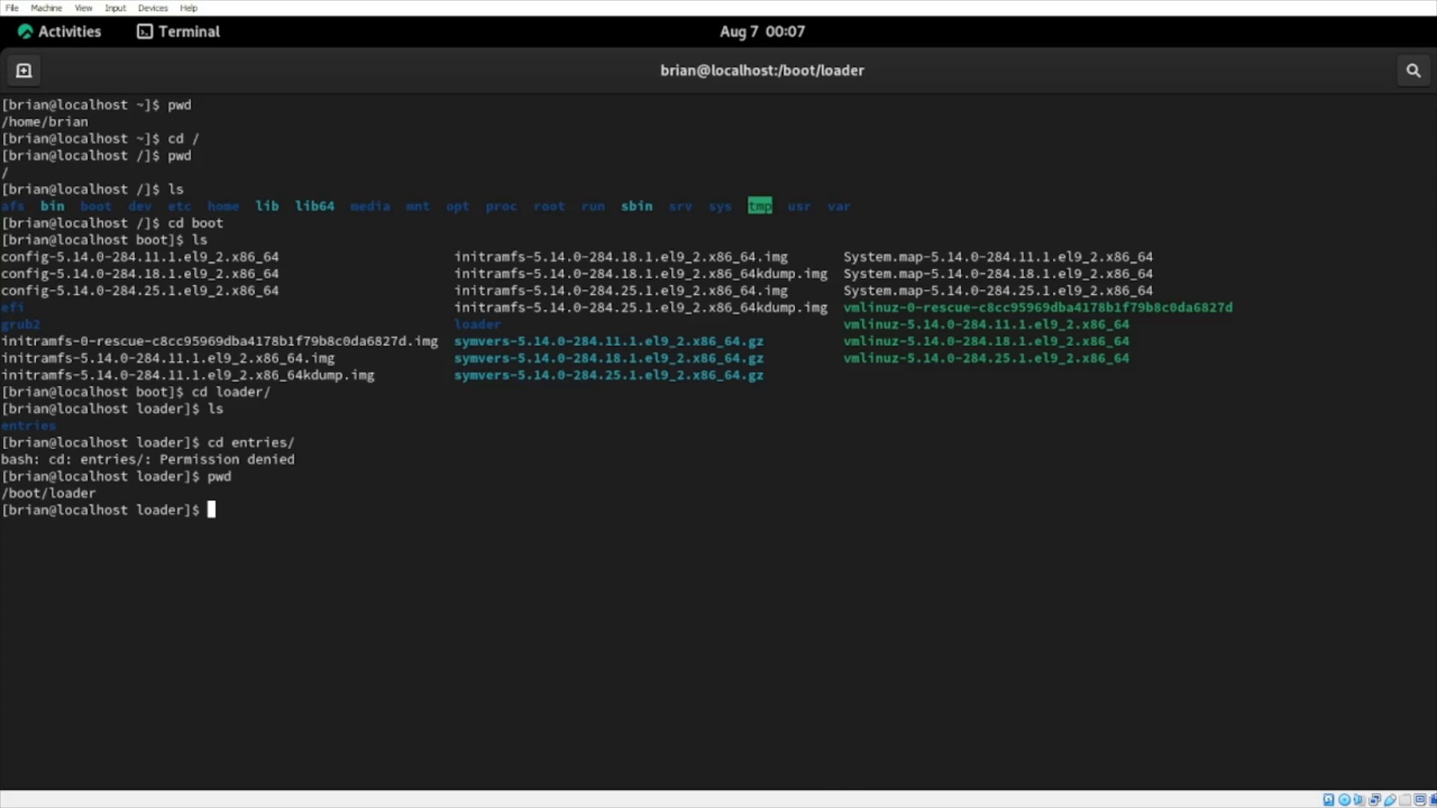
{"action": "type", "text": "cd /"}
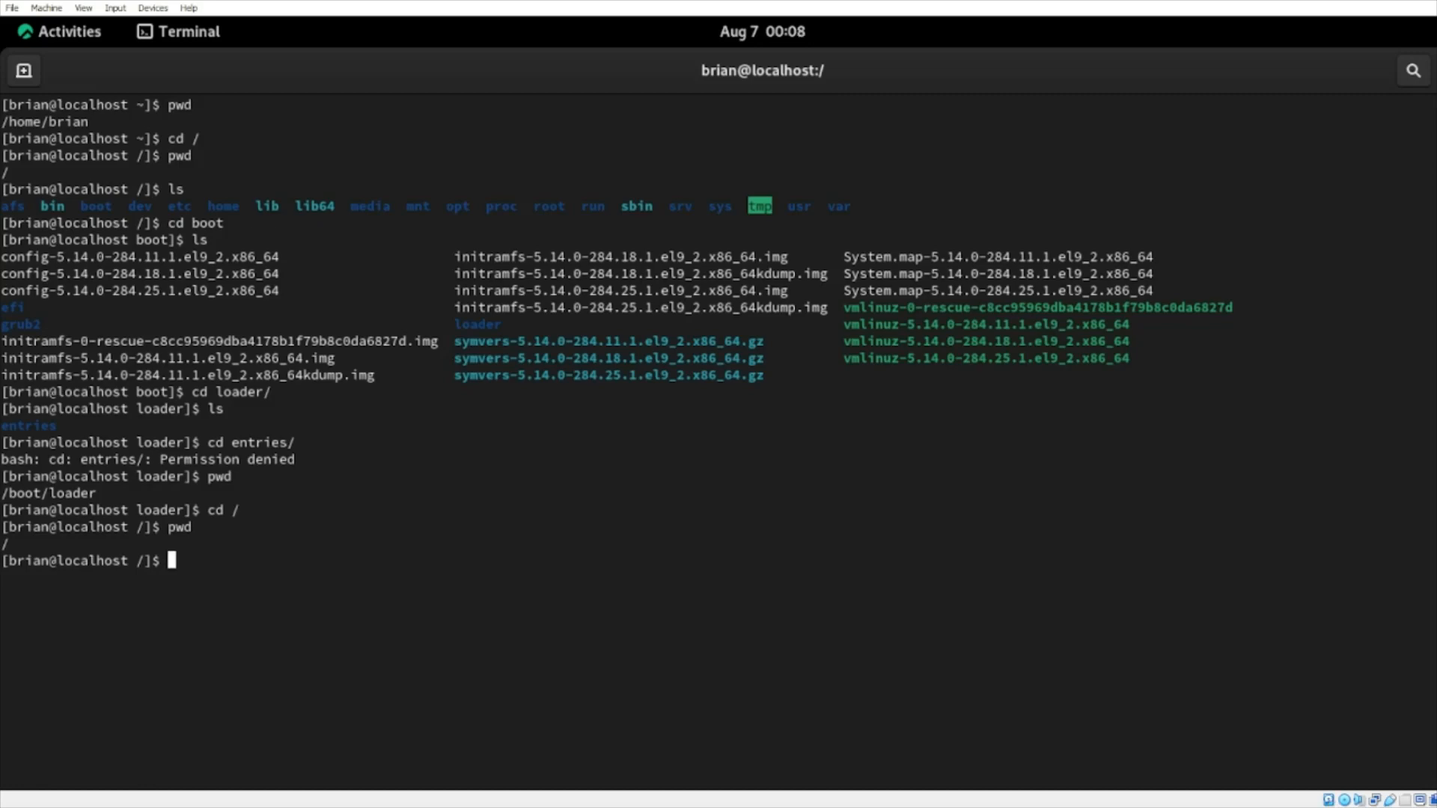
{"action": "type", "text": "cd /"}
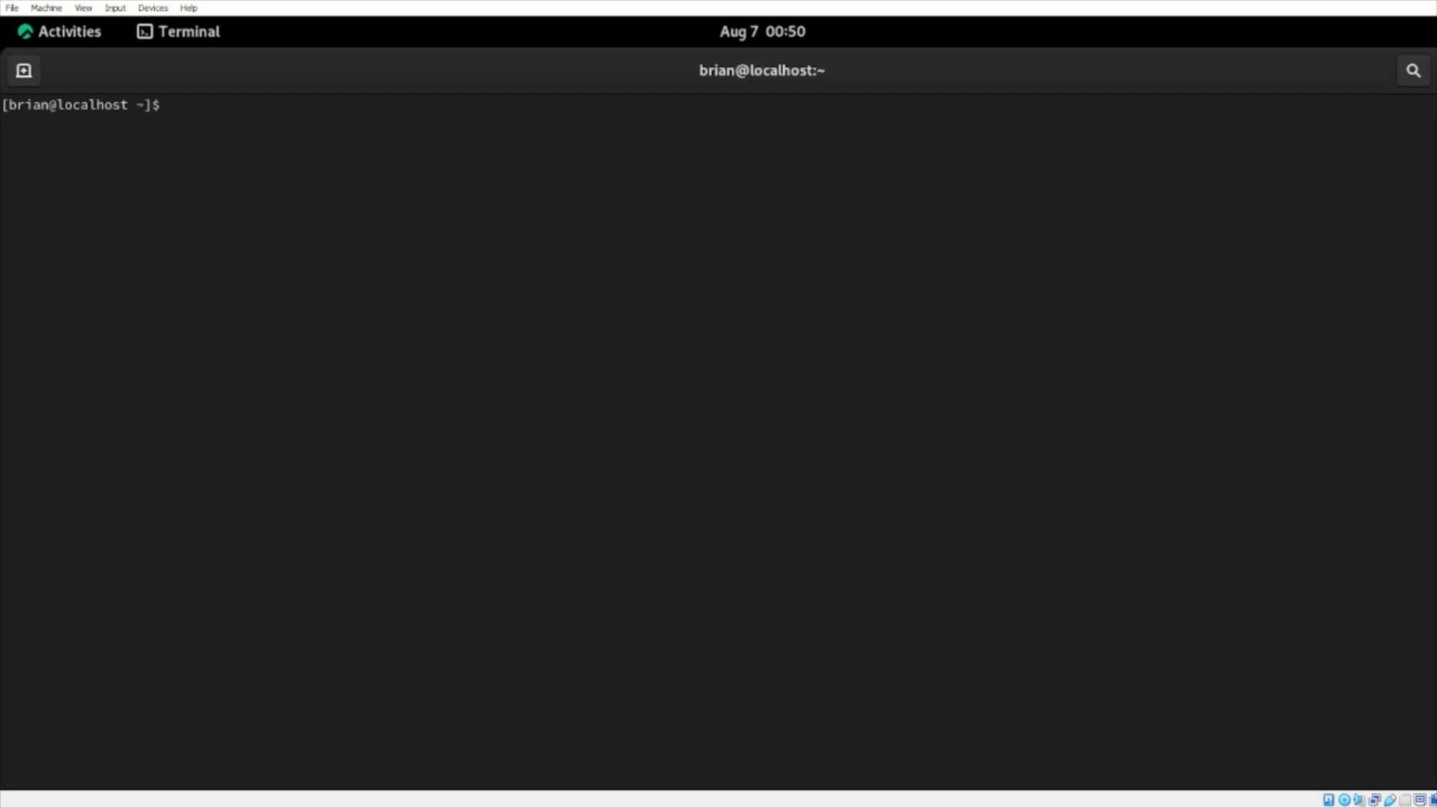
Step: Become root with su - and submit the root password
{"action": "type", "text": "su -"}
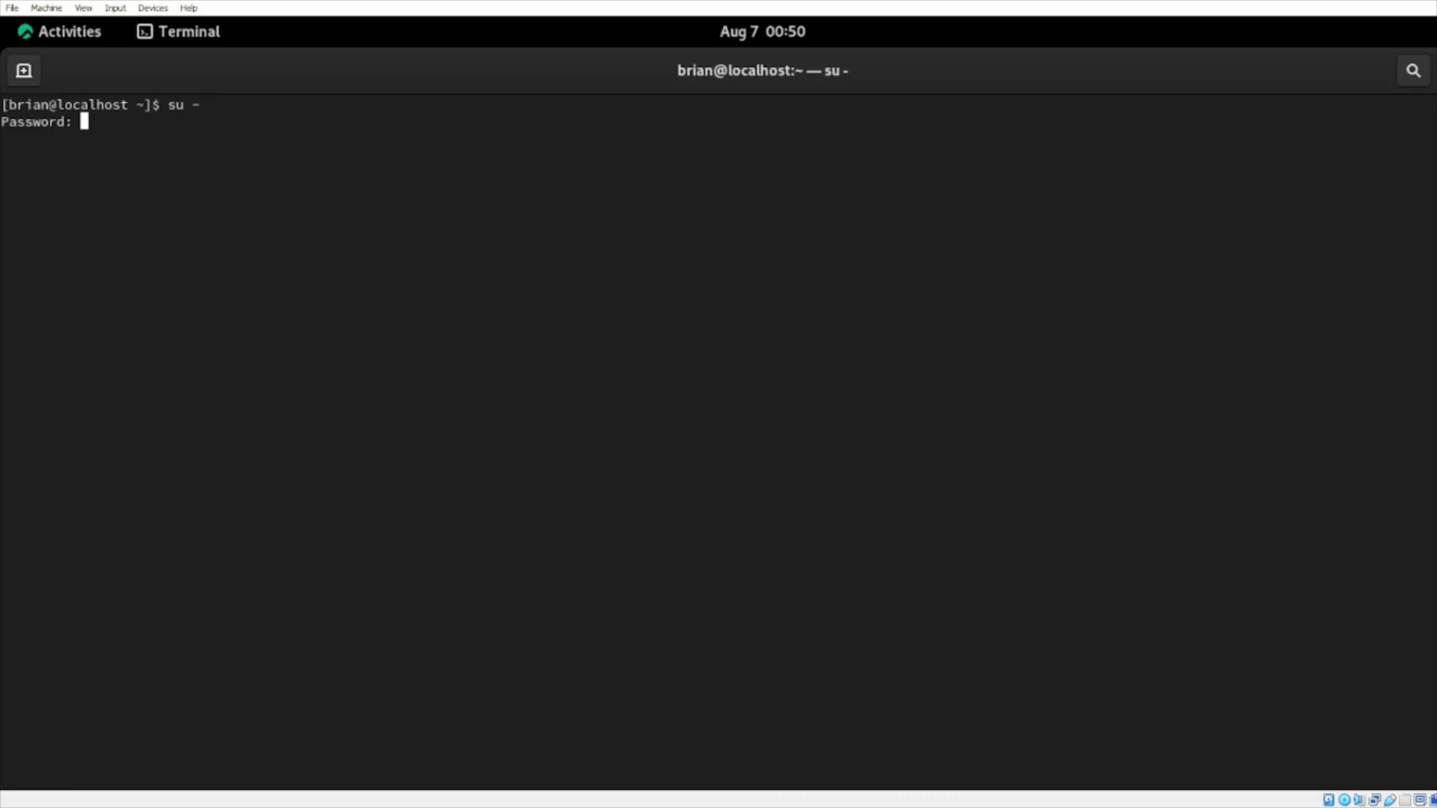
{"action": "key", "text": "Return"}
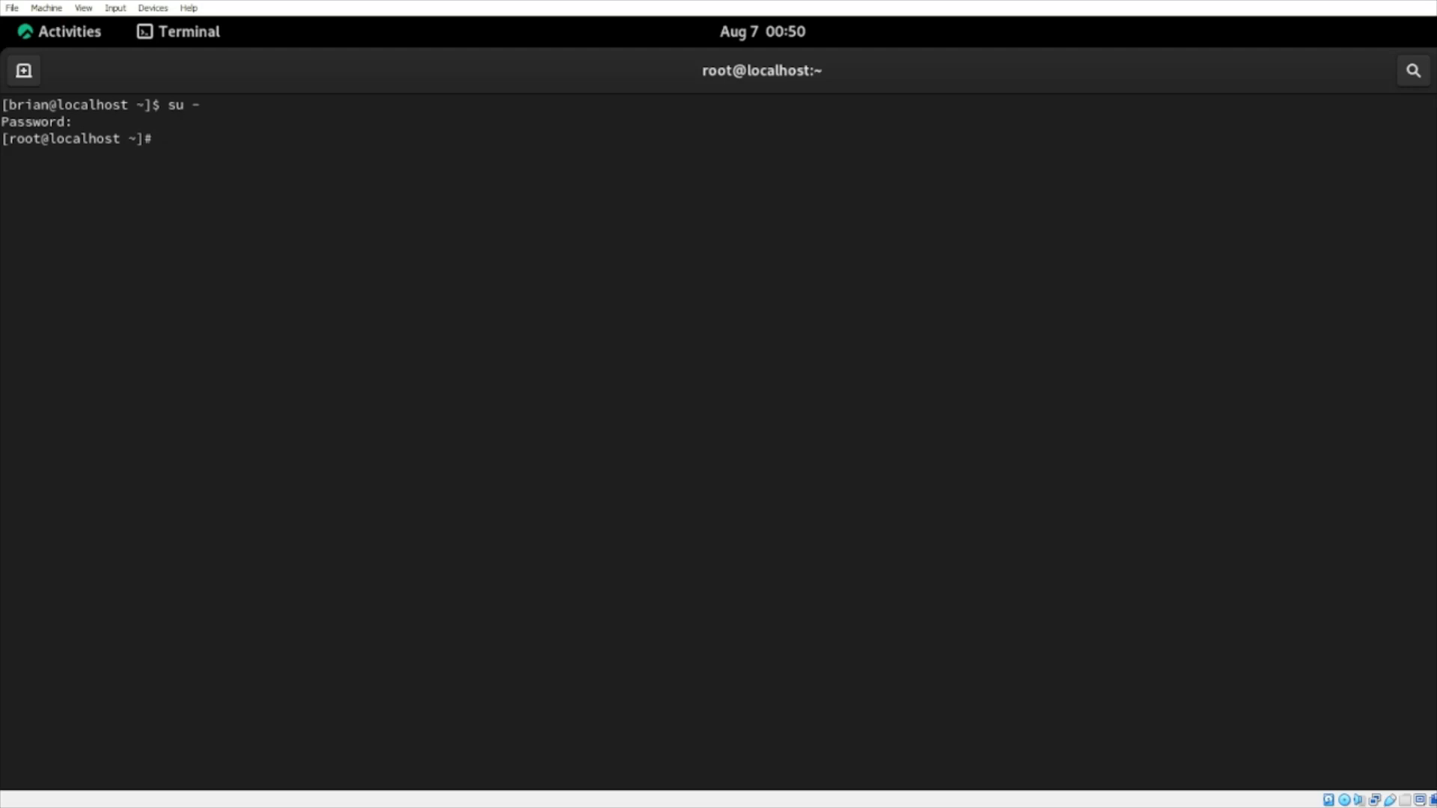
Step: As root, cd to / and confirm the location with pwd and a listing
{"action": "type", "text": "cd /"}
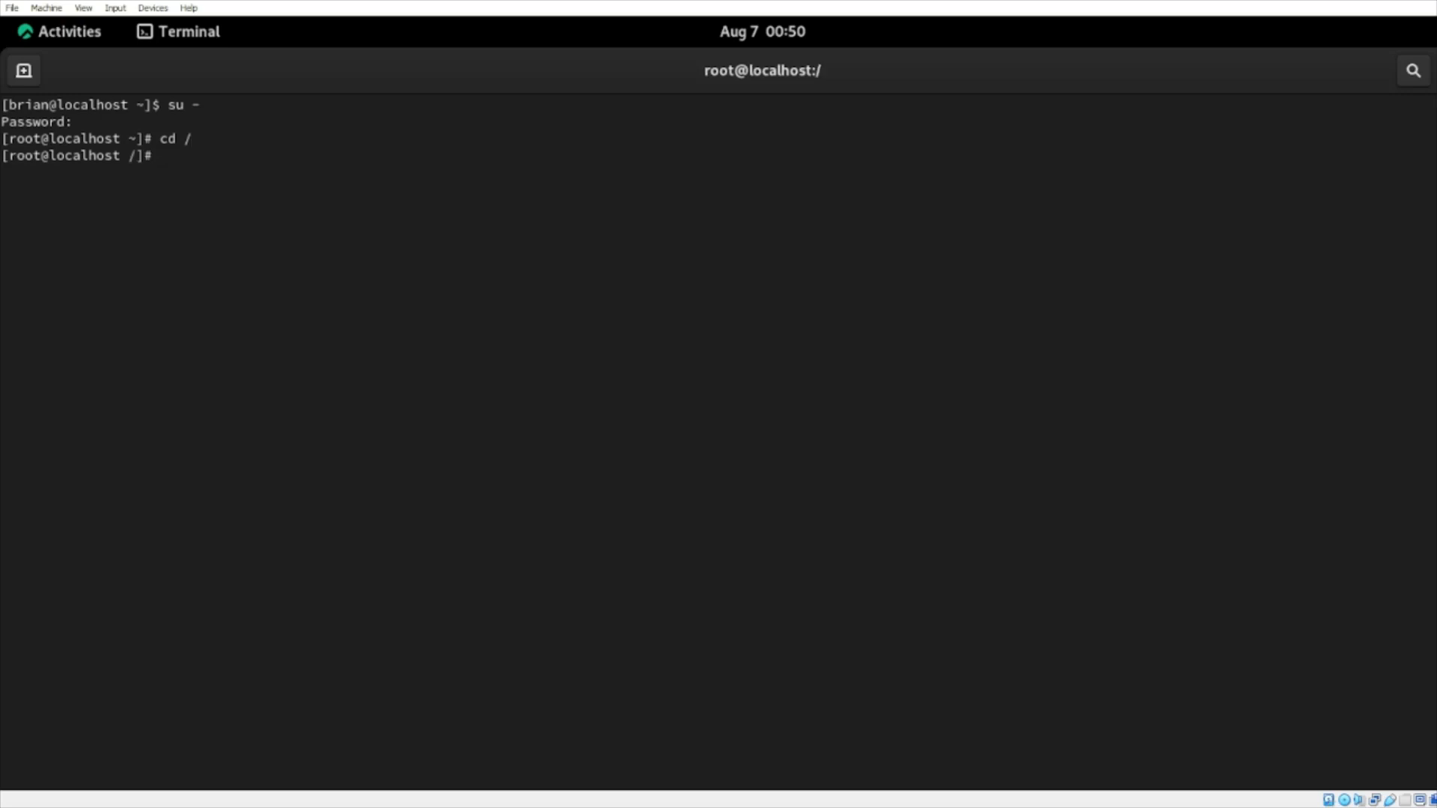
{"action": "type", "text": "p"}
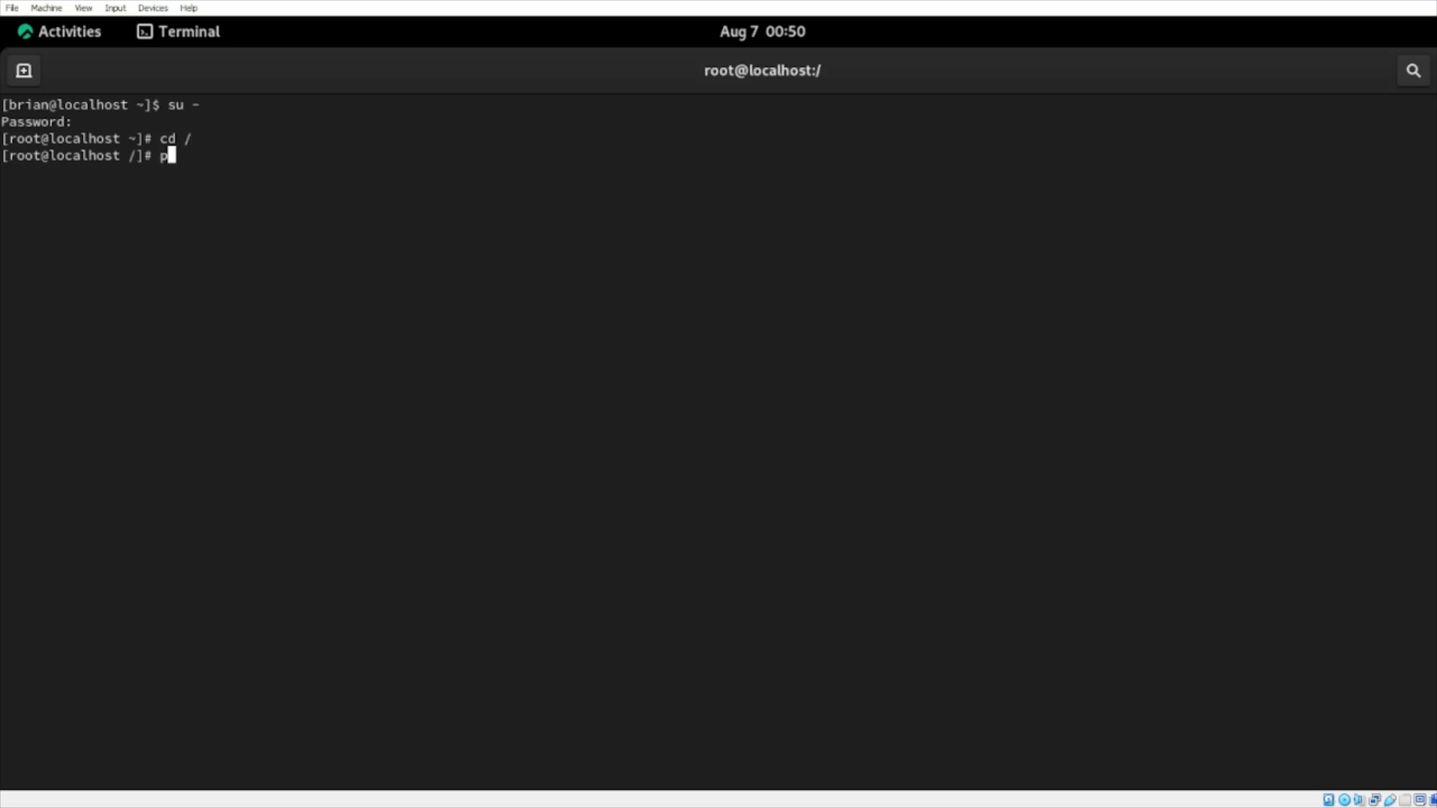
{"action": "type", "text": "wd"}
{"action": "type", "text": "ls"}
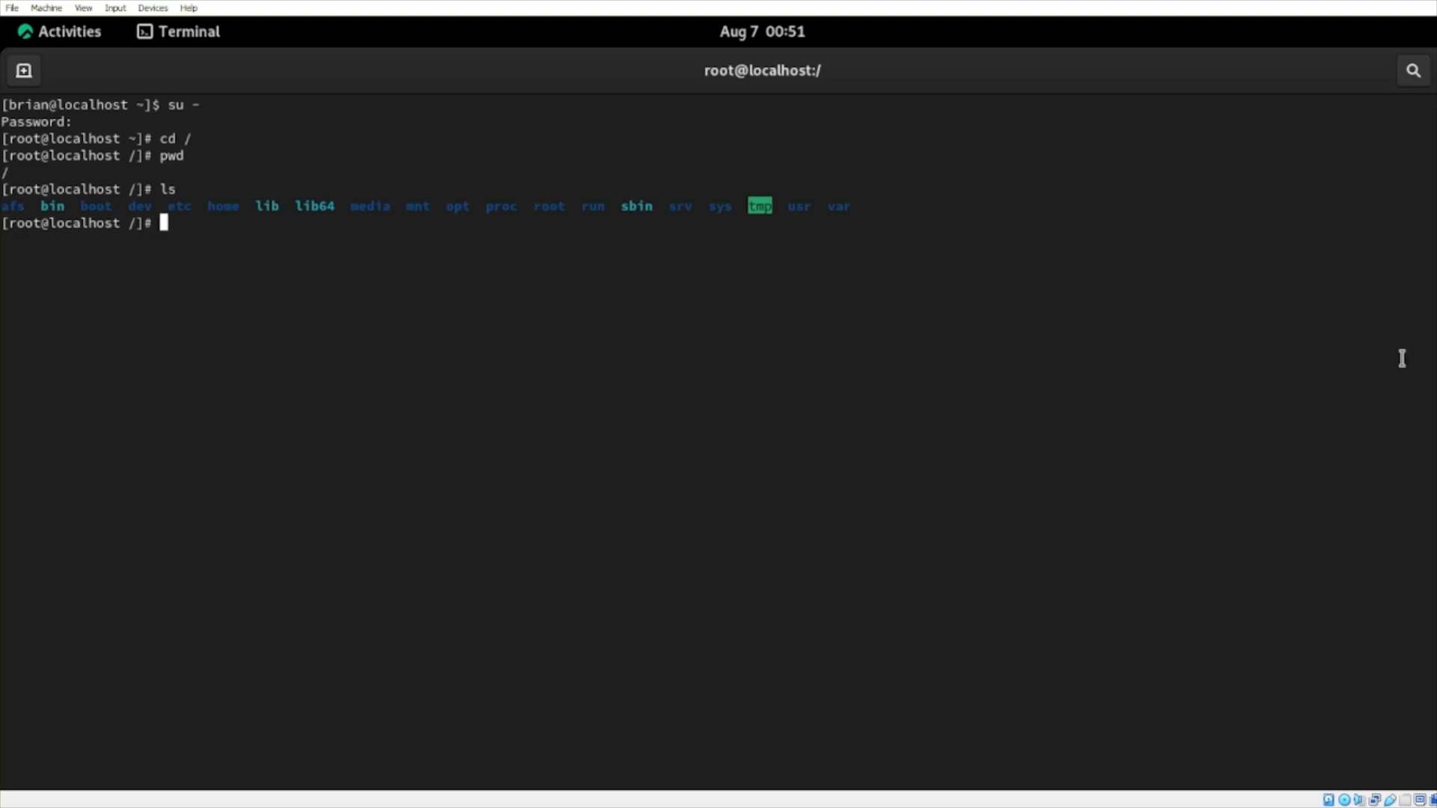
{"action": "mouse_move", "coordinate": [546, 206]}
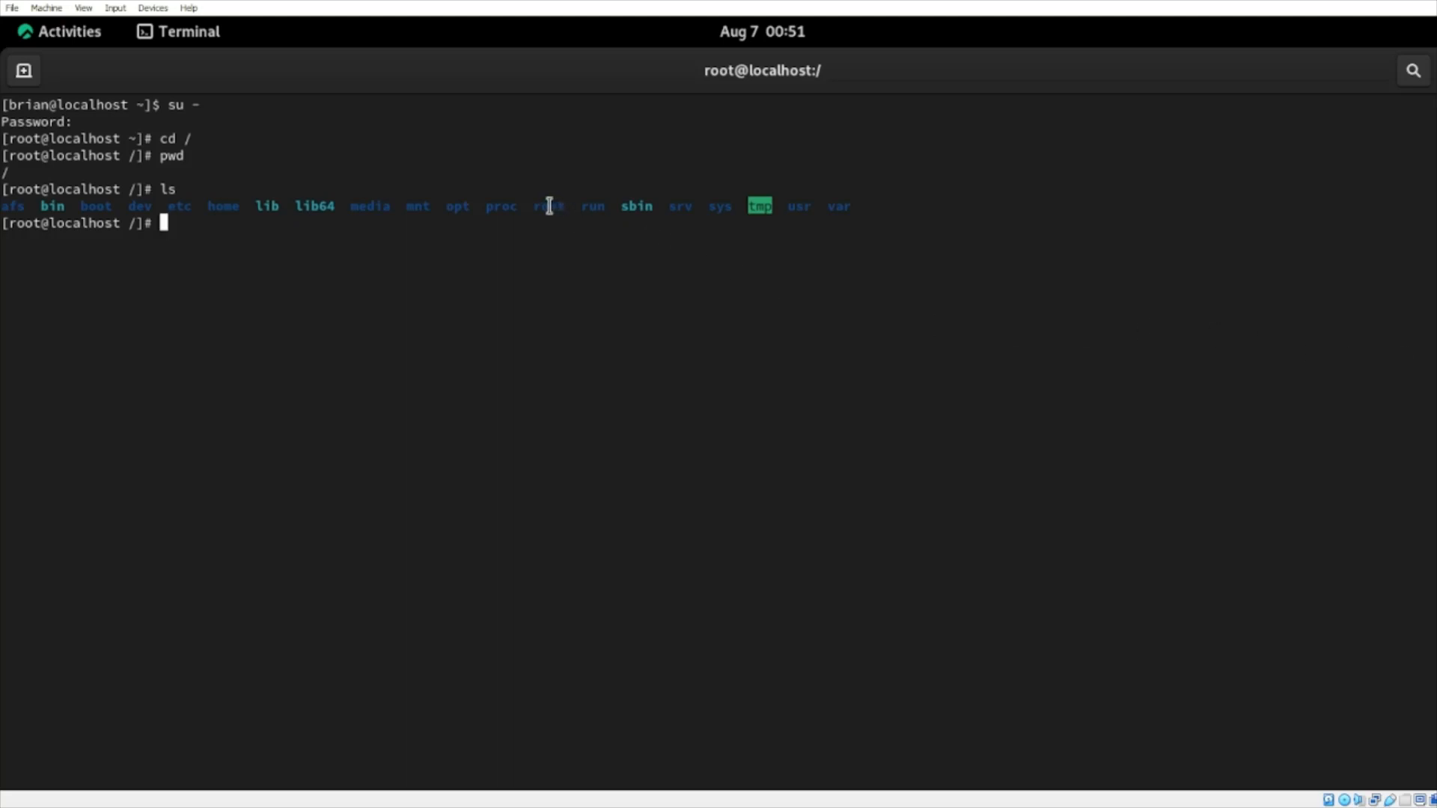
{"action": "double_click", "coordinate": [548, 205]}
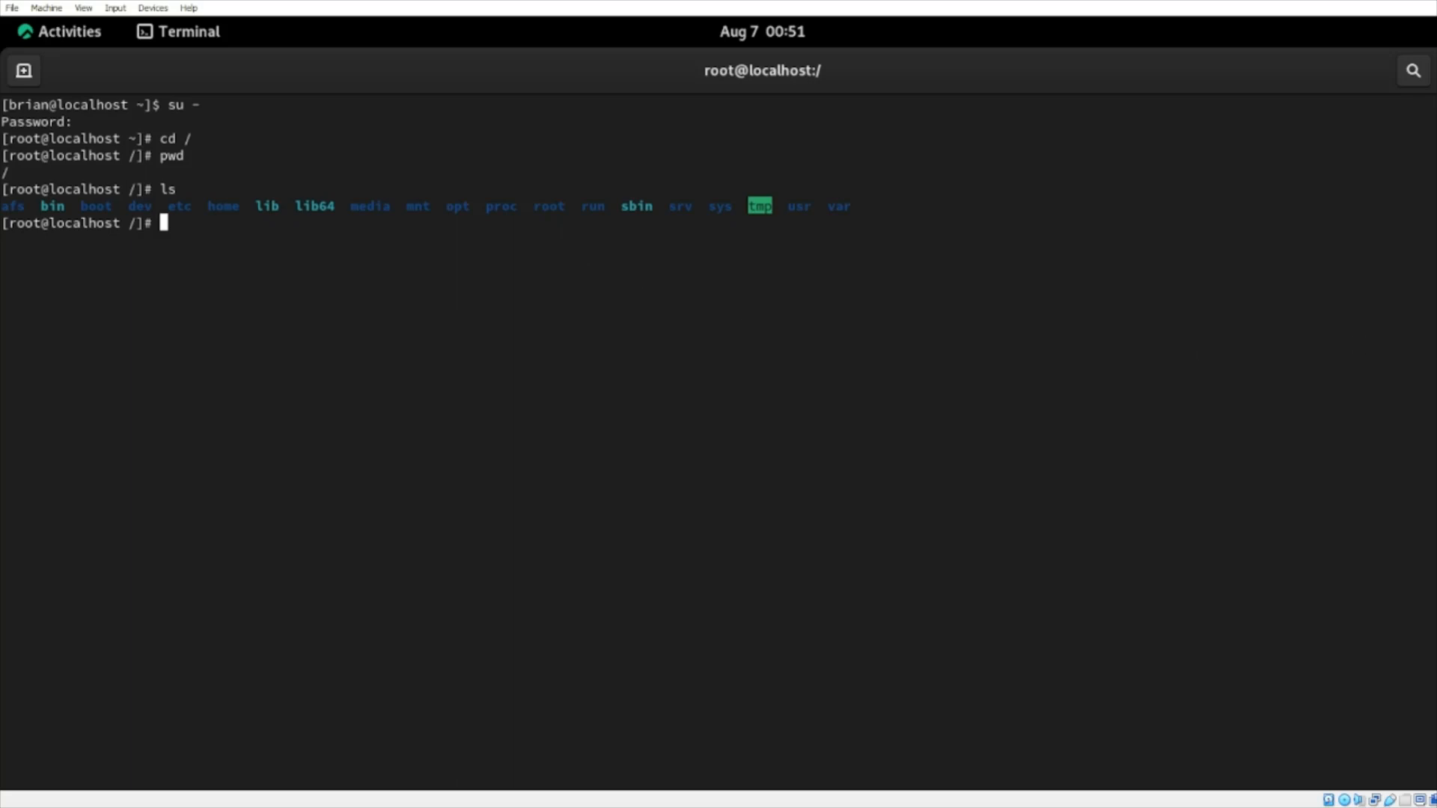
Step: Change into /root, confirm it with pwd, and stage the exit command
{"action": "type", "text": "cd"}
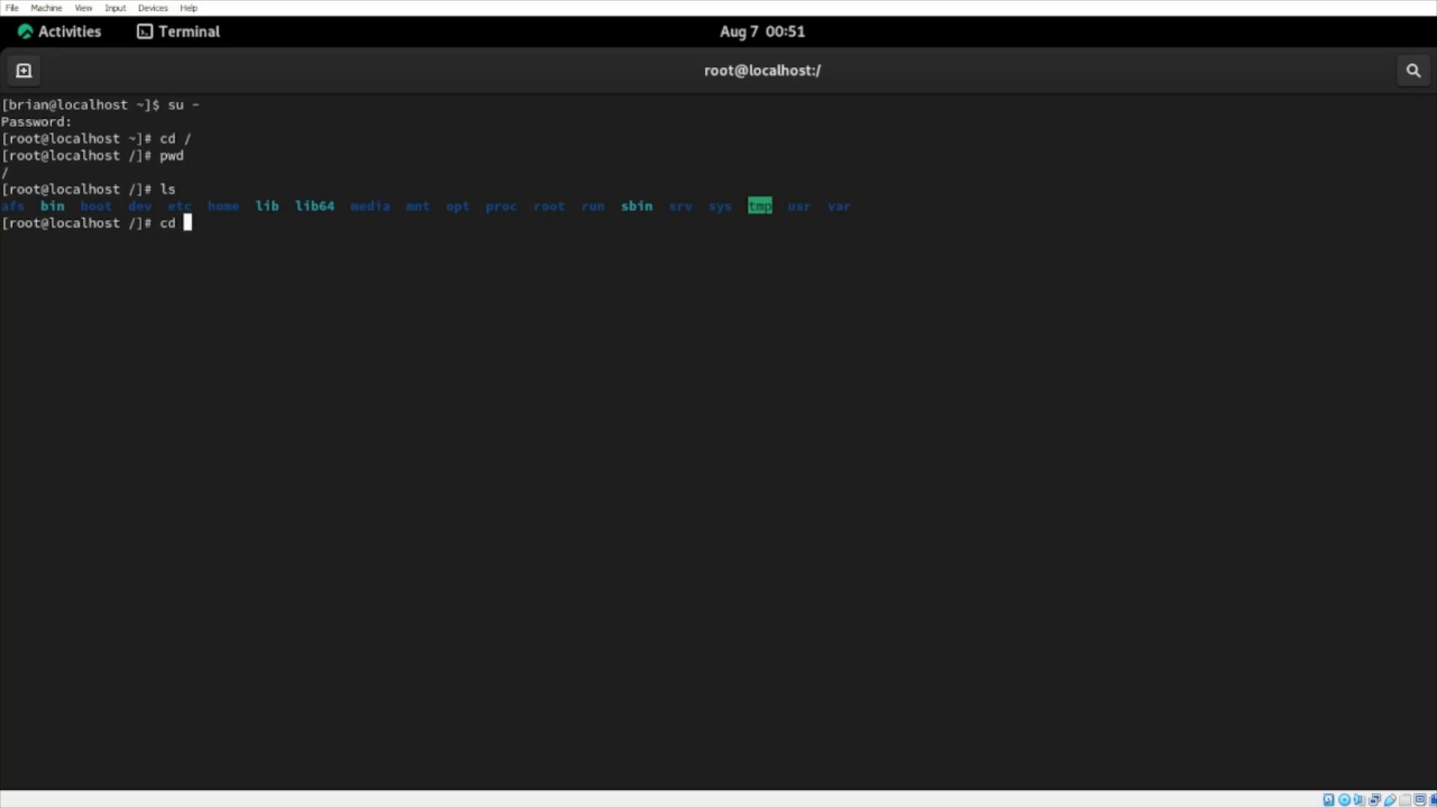
{"action": "type", "text": "root"}
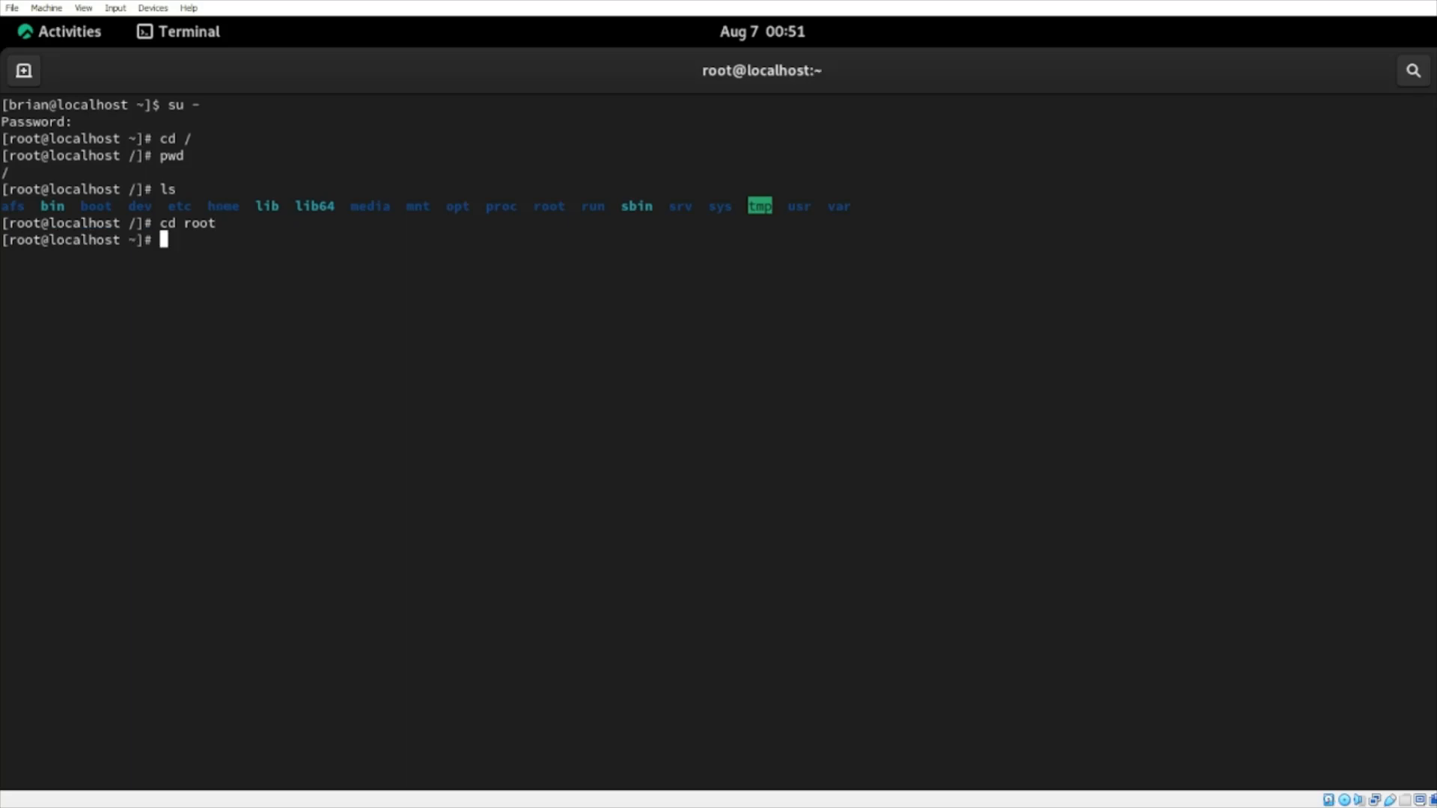
{"action": "type", "text": "pwd"}
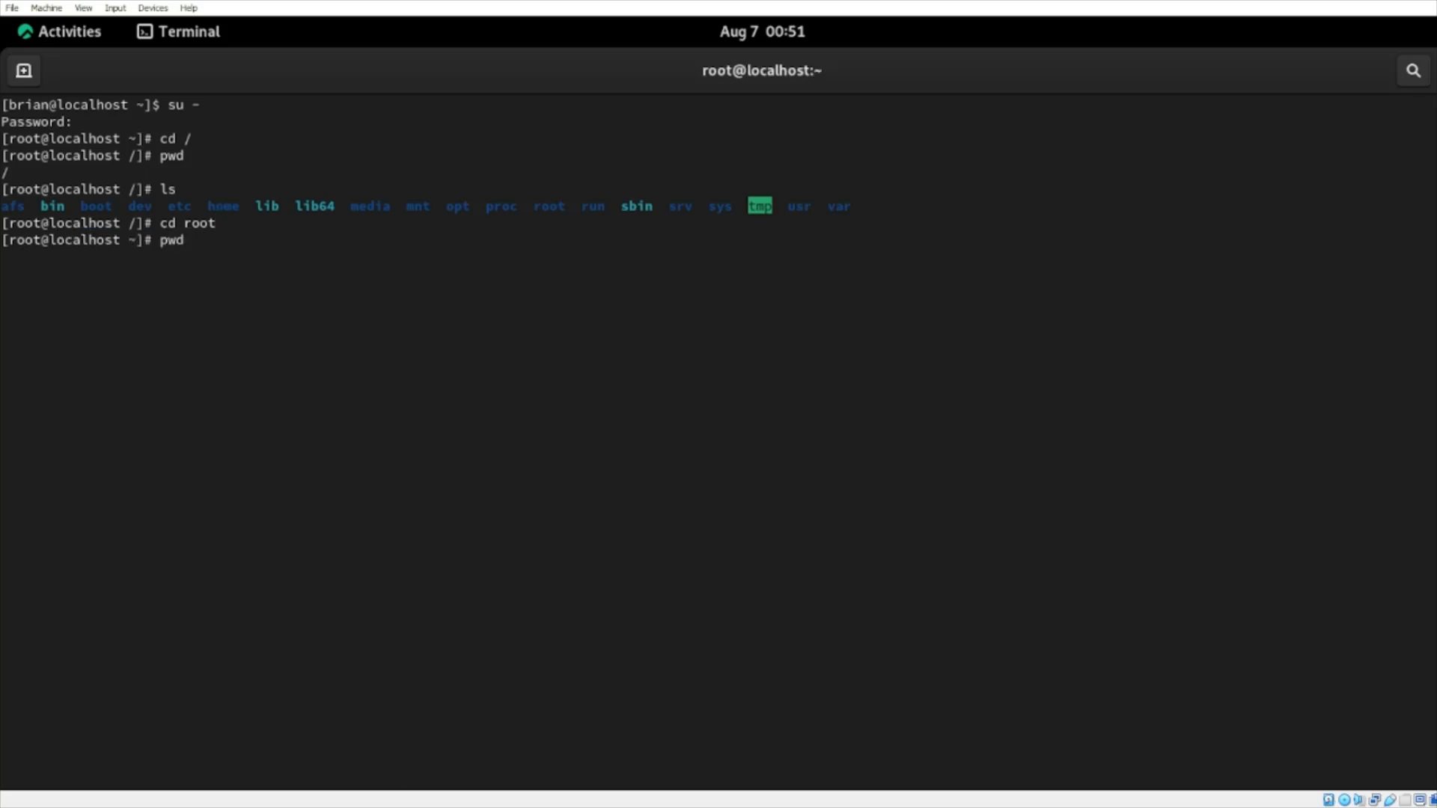
{"action": "key", "text": "Return"}
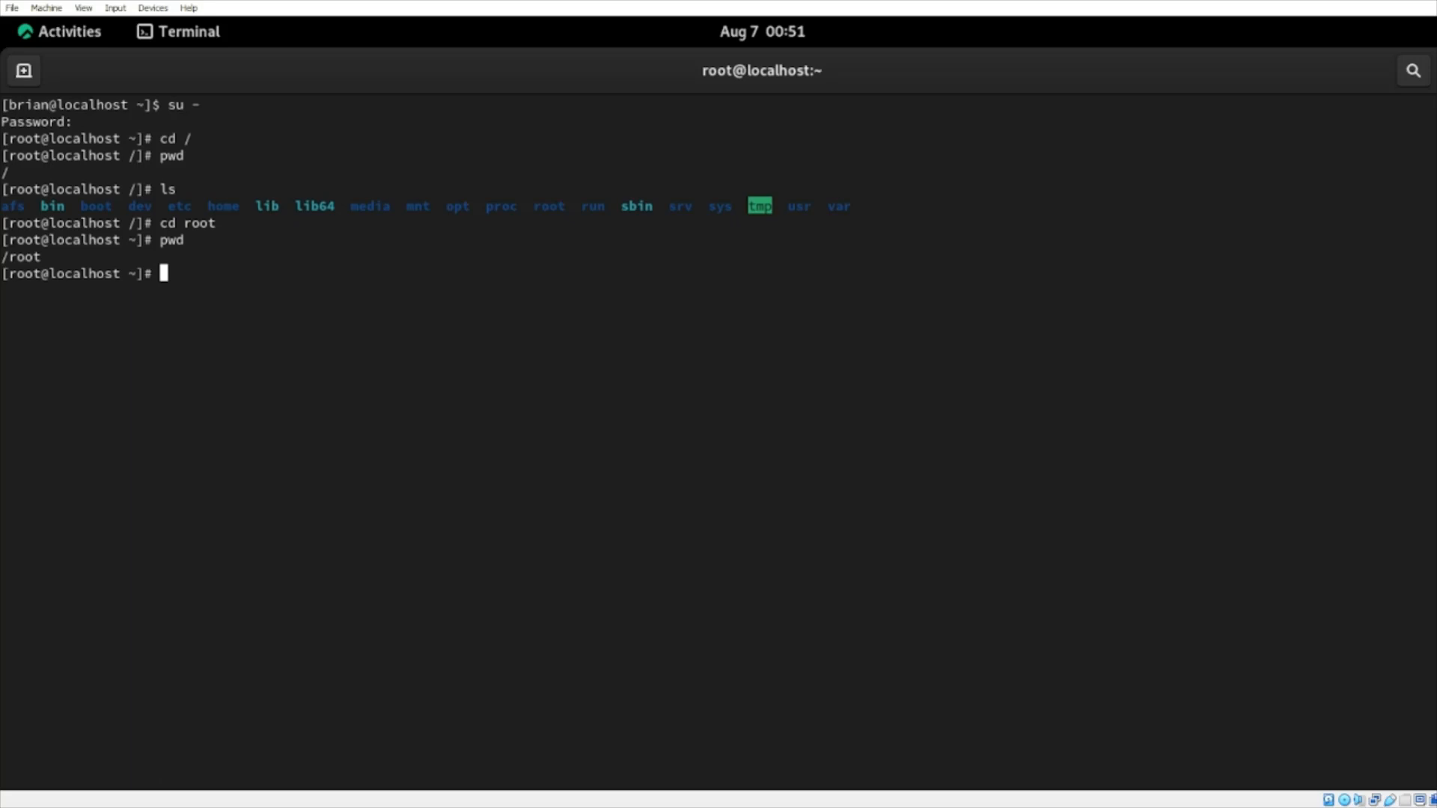
{"action": "type", "text": "exit"}
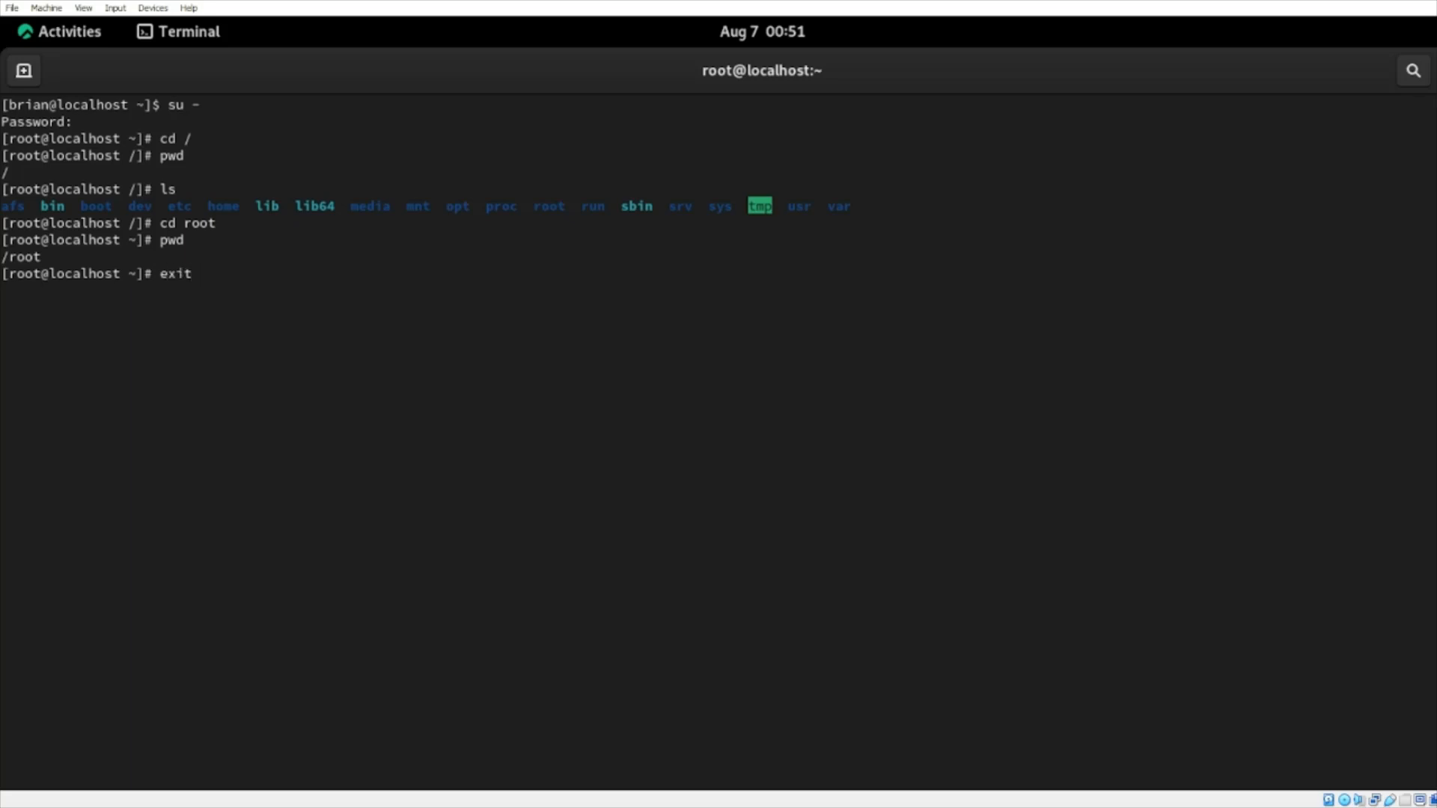
Step: Exit the root shell and run pwd, which reports /home/brian
{"action": "key", "text": "Return"}
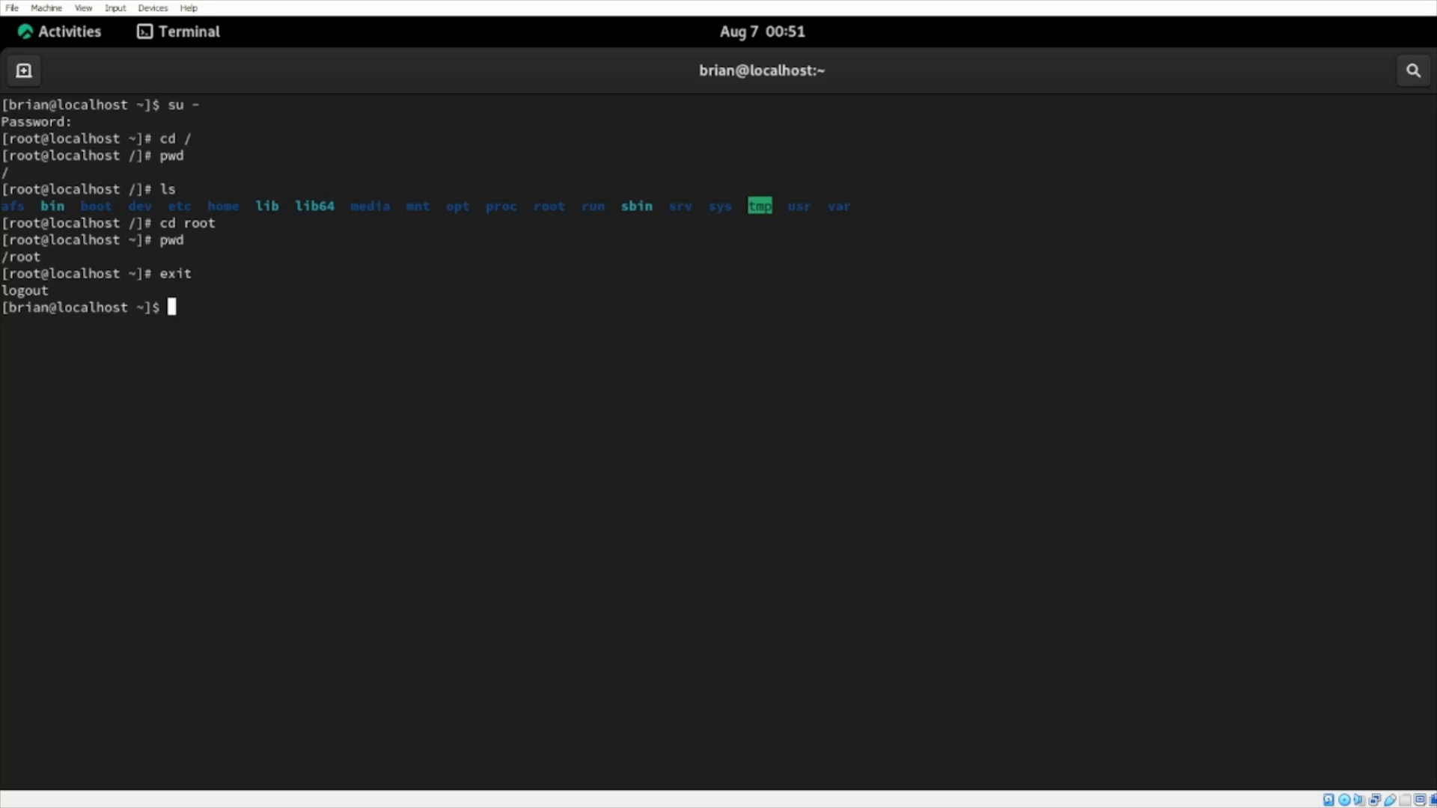
{"action": "type", "text": "pwd"}
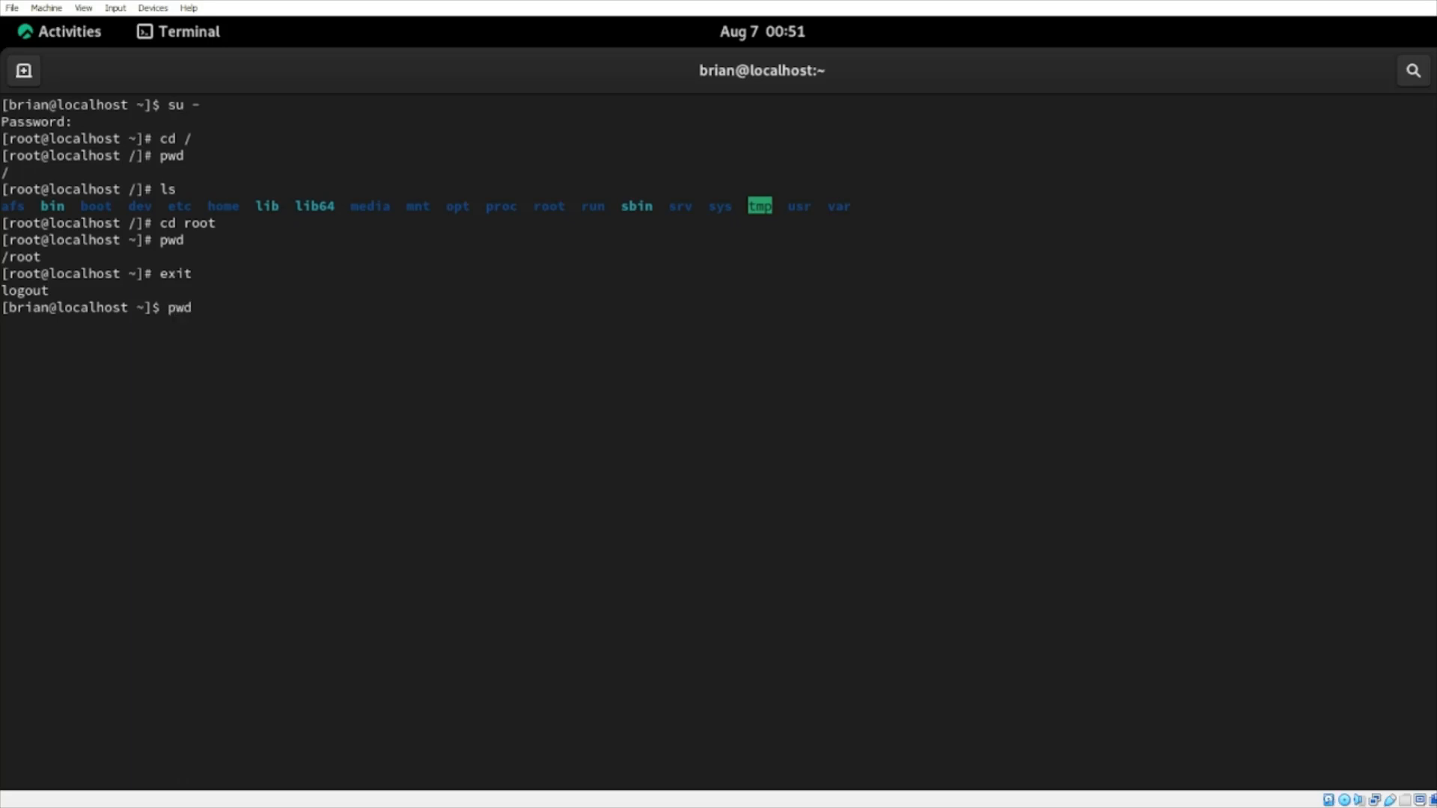
{"action": "key", "text": "Return"}
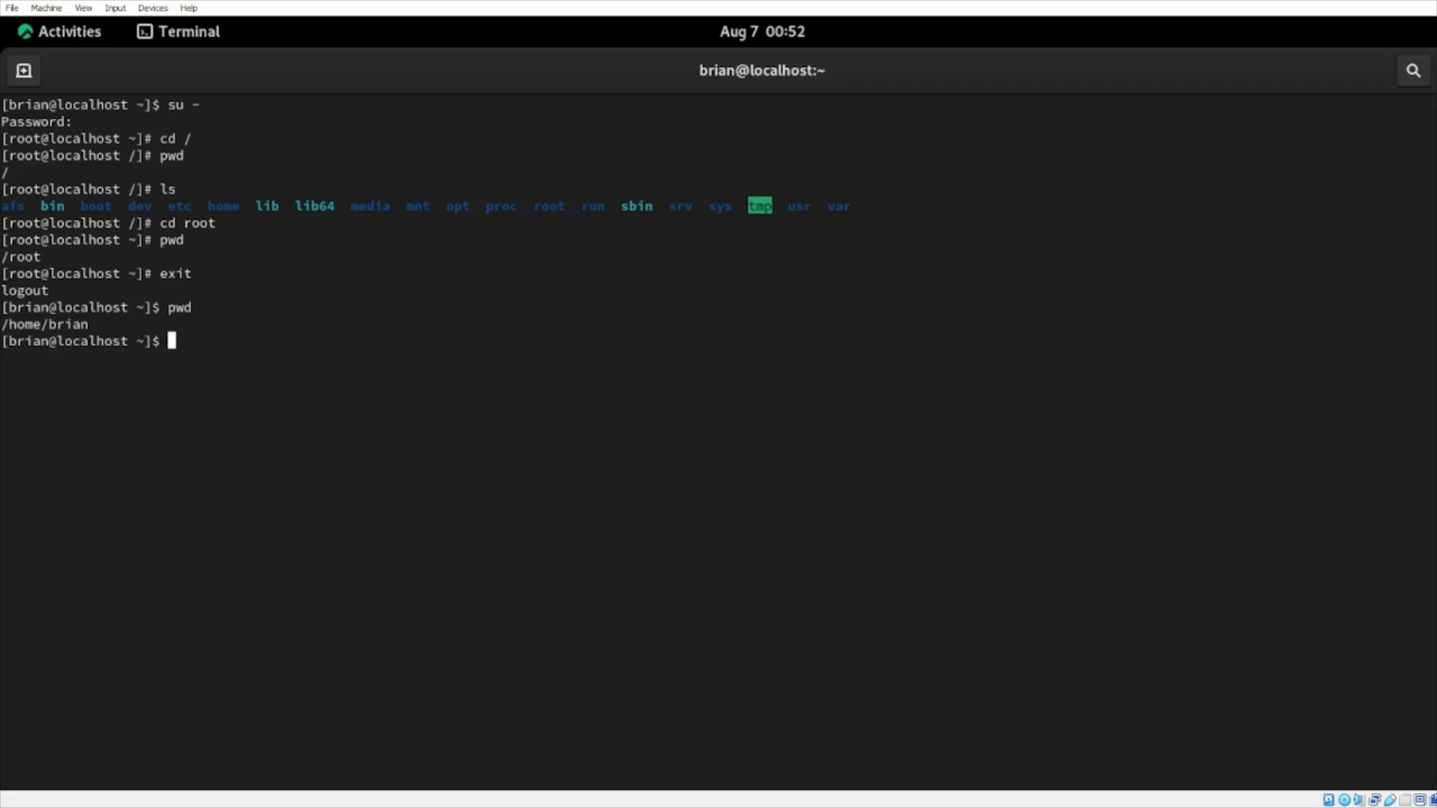
{"action": "type", "text": "cd"}
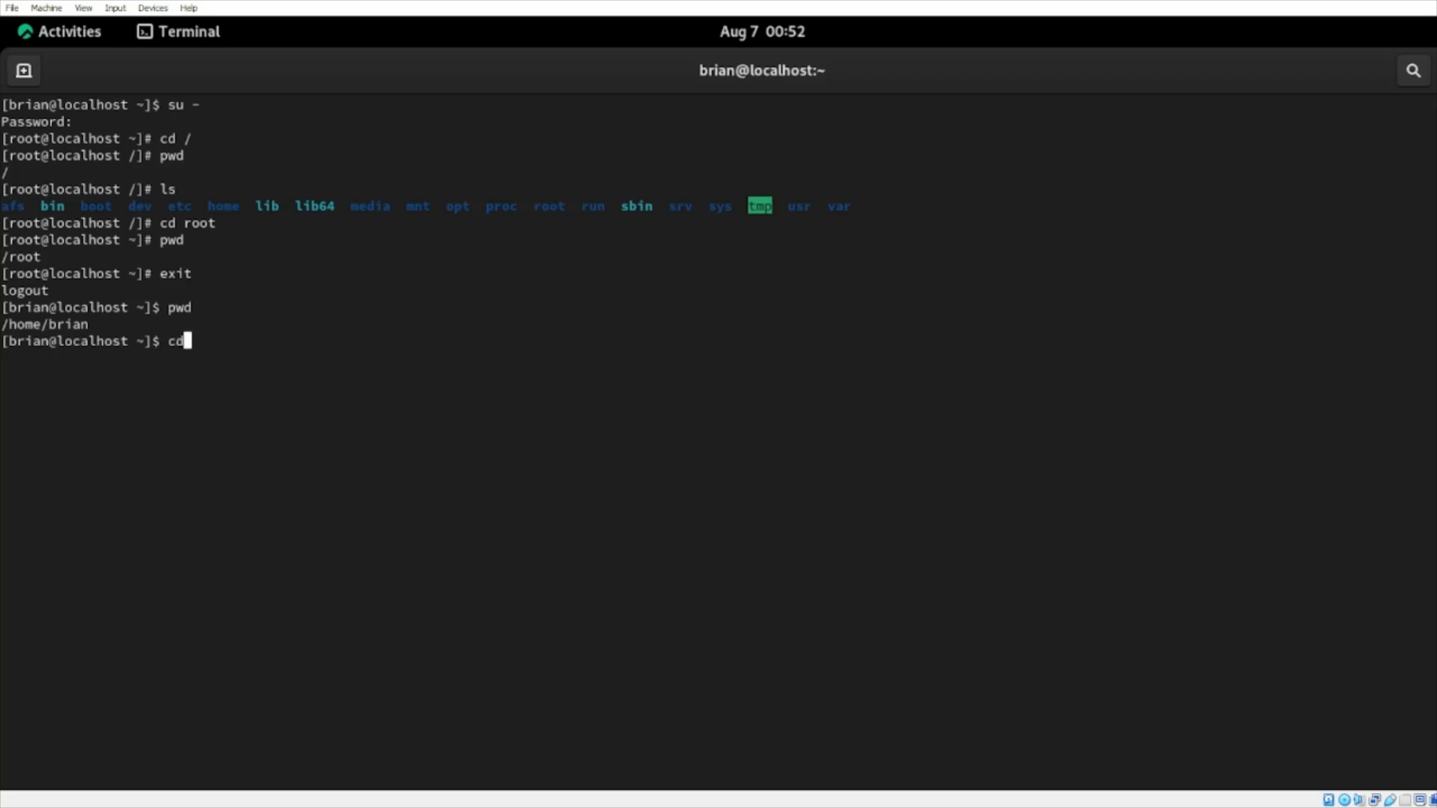